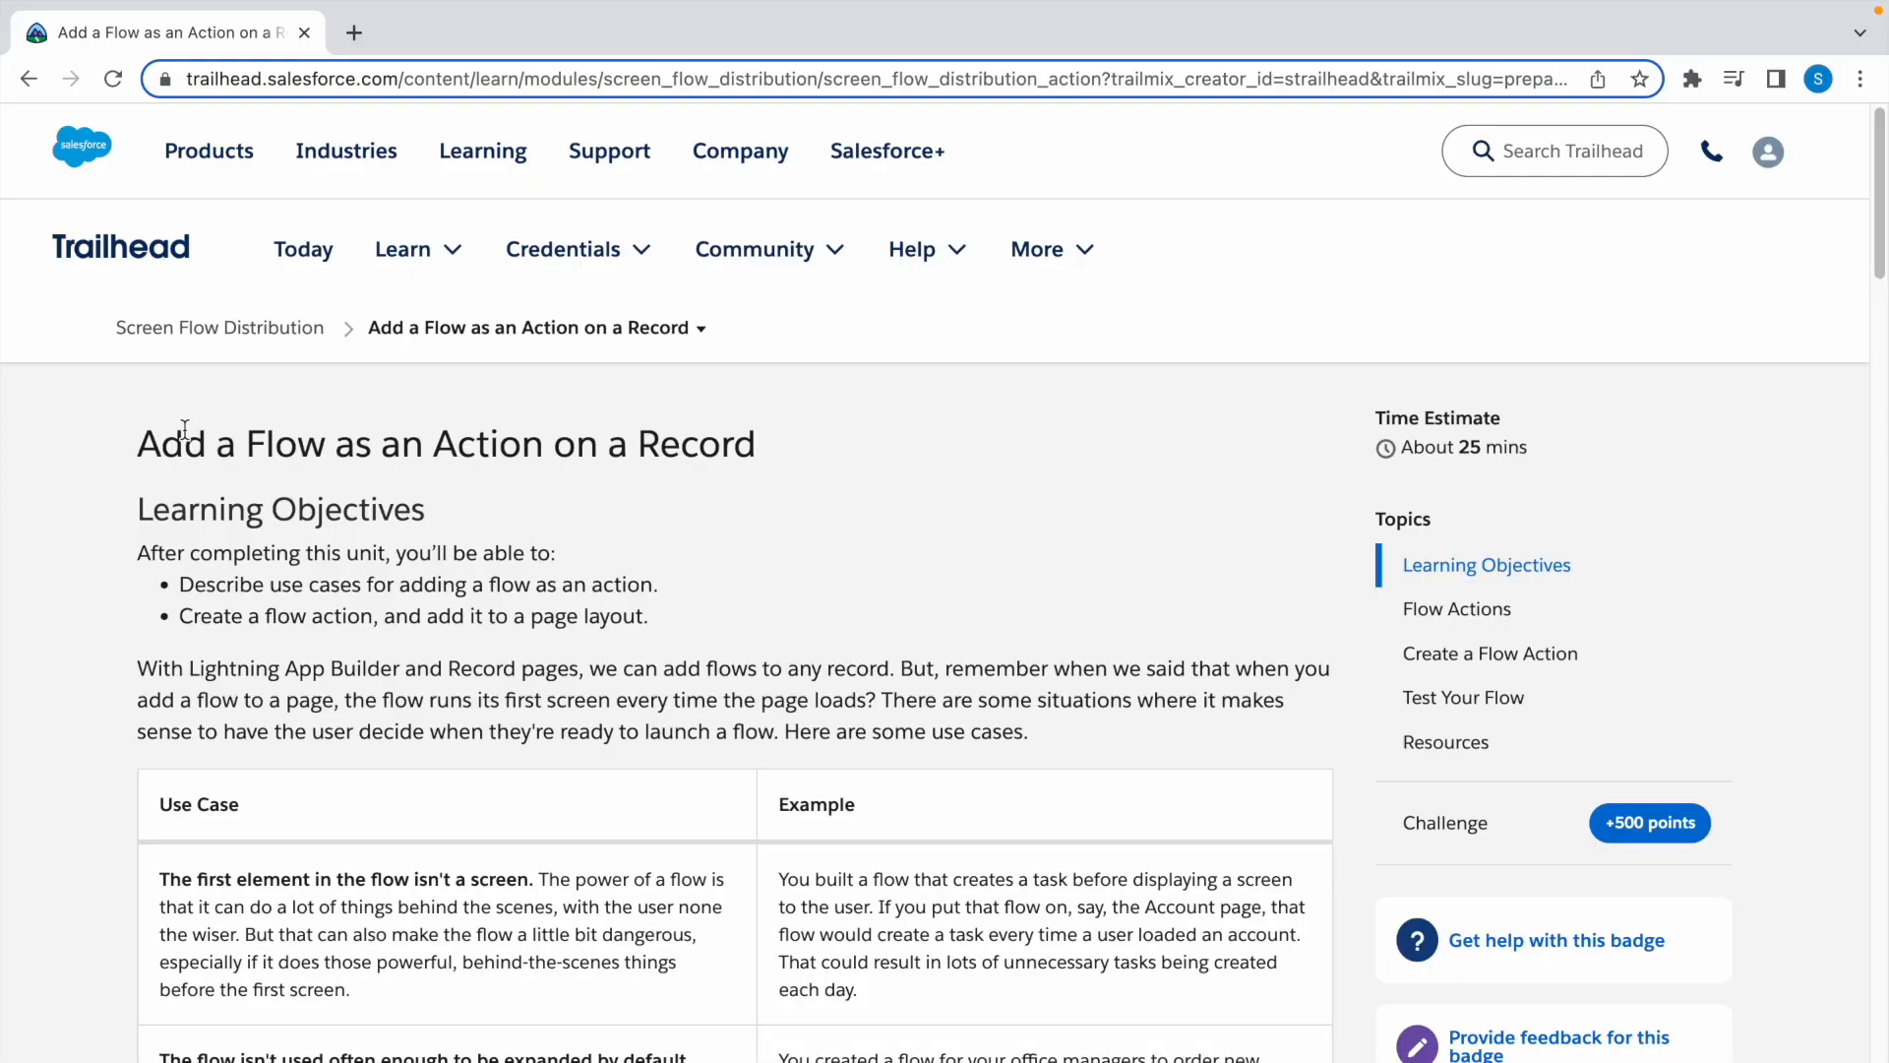
mouse_move(173, 484)
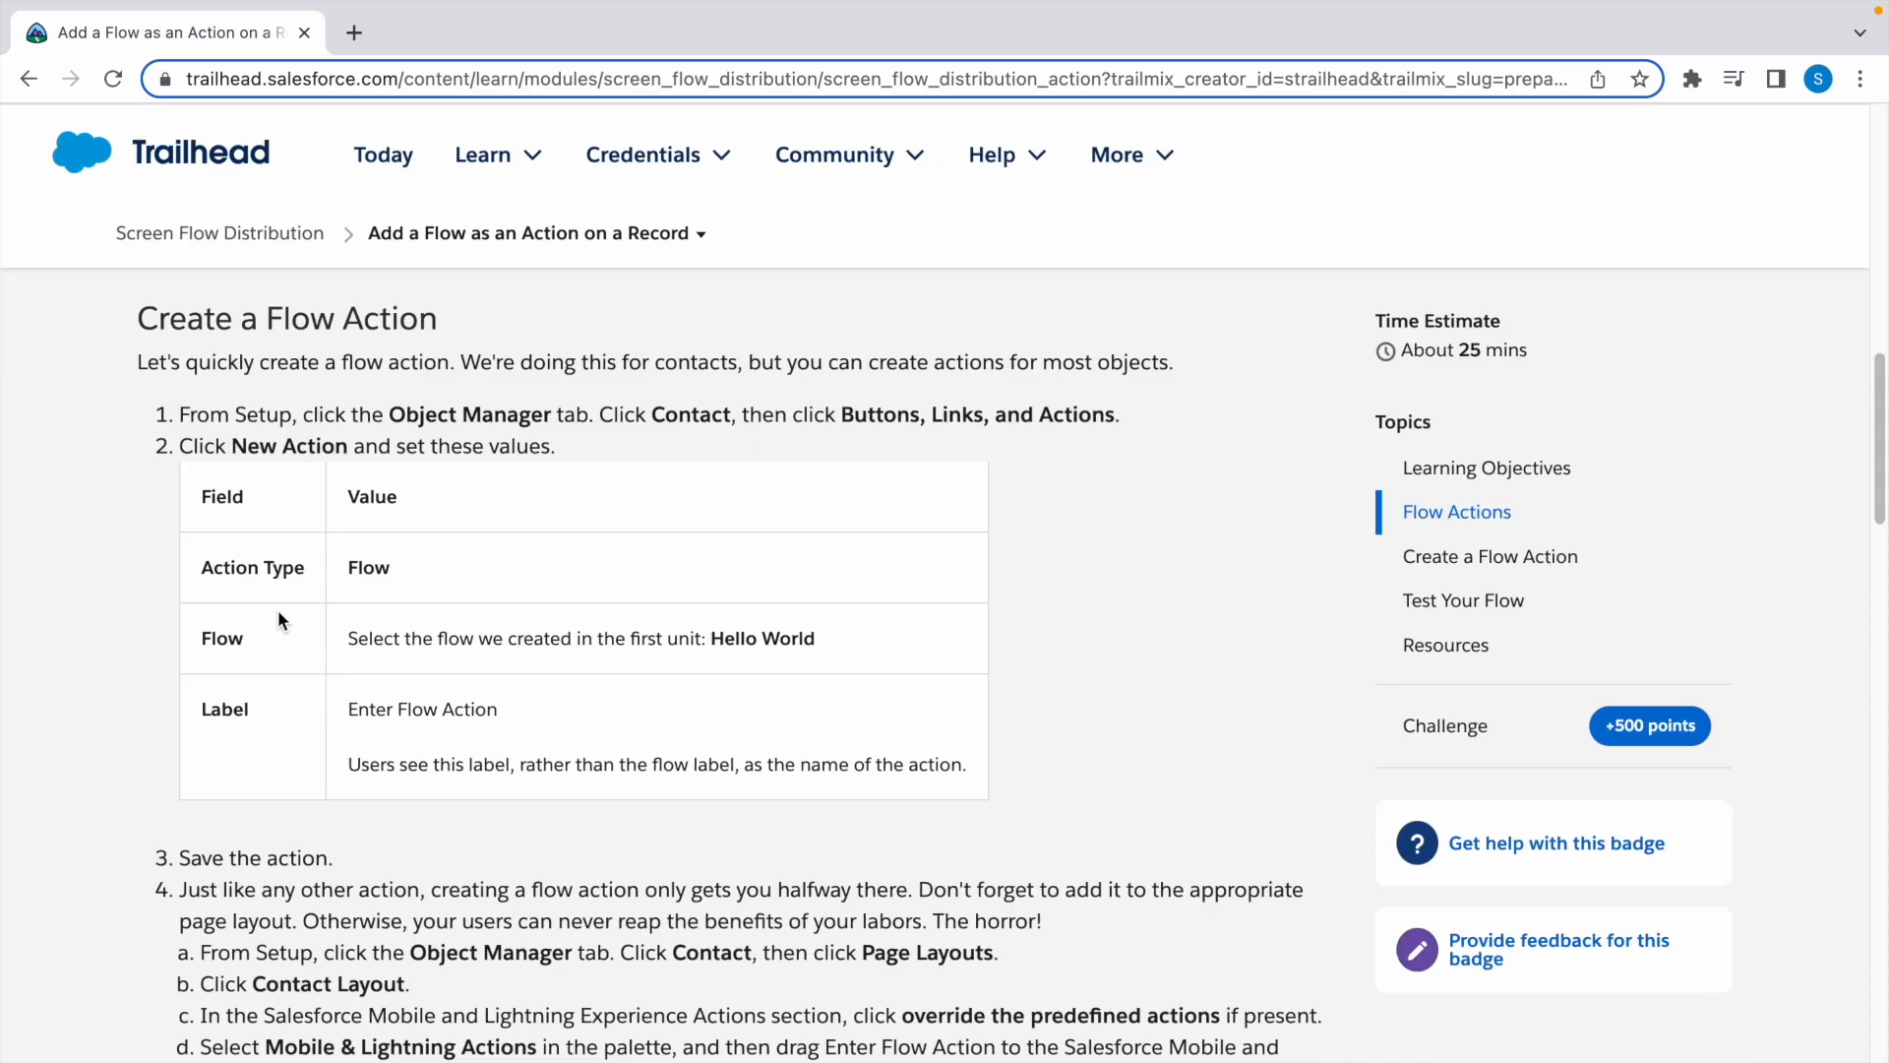
Step: Scroll the unit down to the Your Challenge section about the Account page layout
scroll("down", 3)
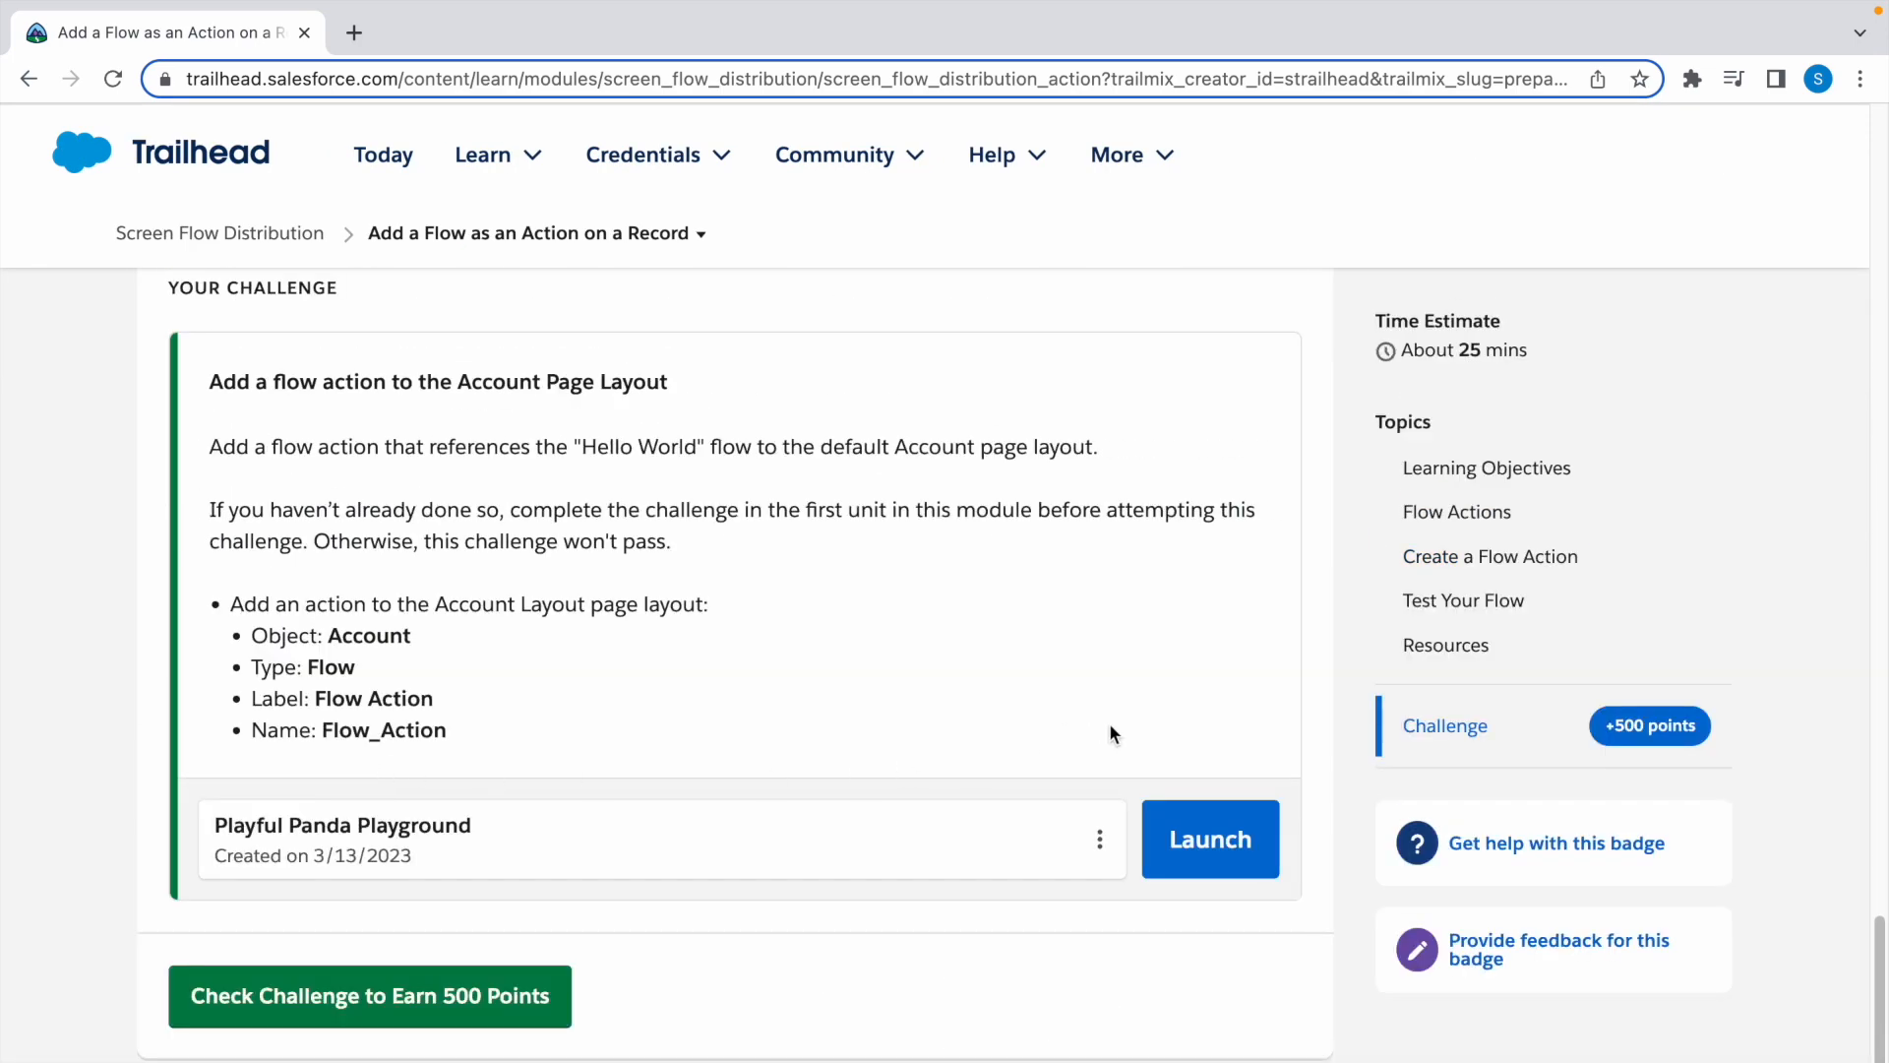
Step: Launch the practice org, go into Setup via the gear menu, and select Account in Object Manager
left_click(1210, 839)
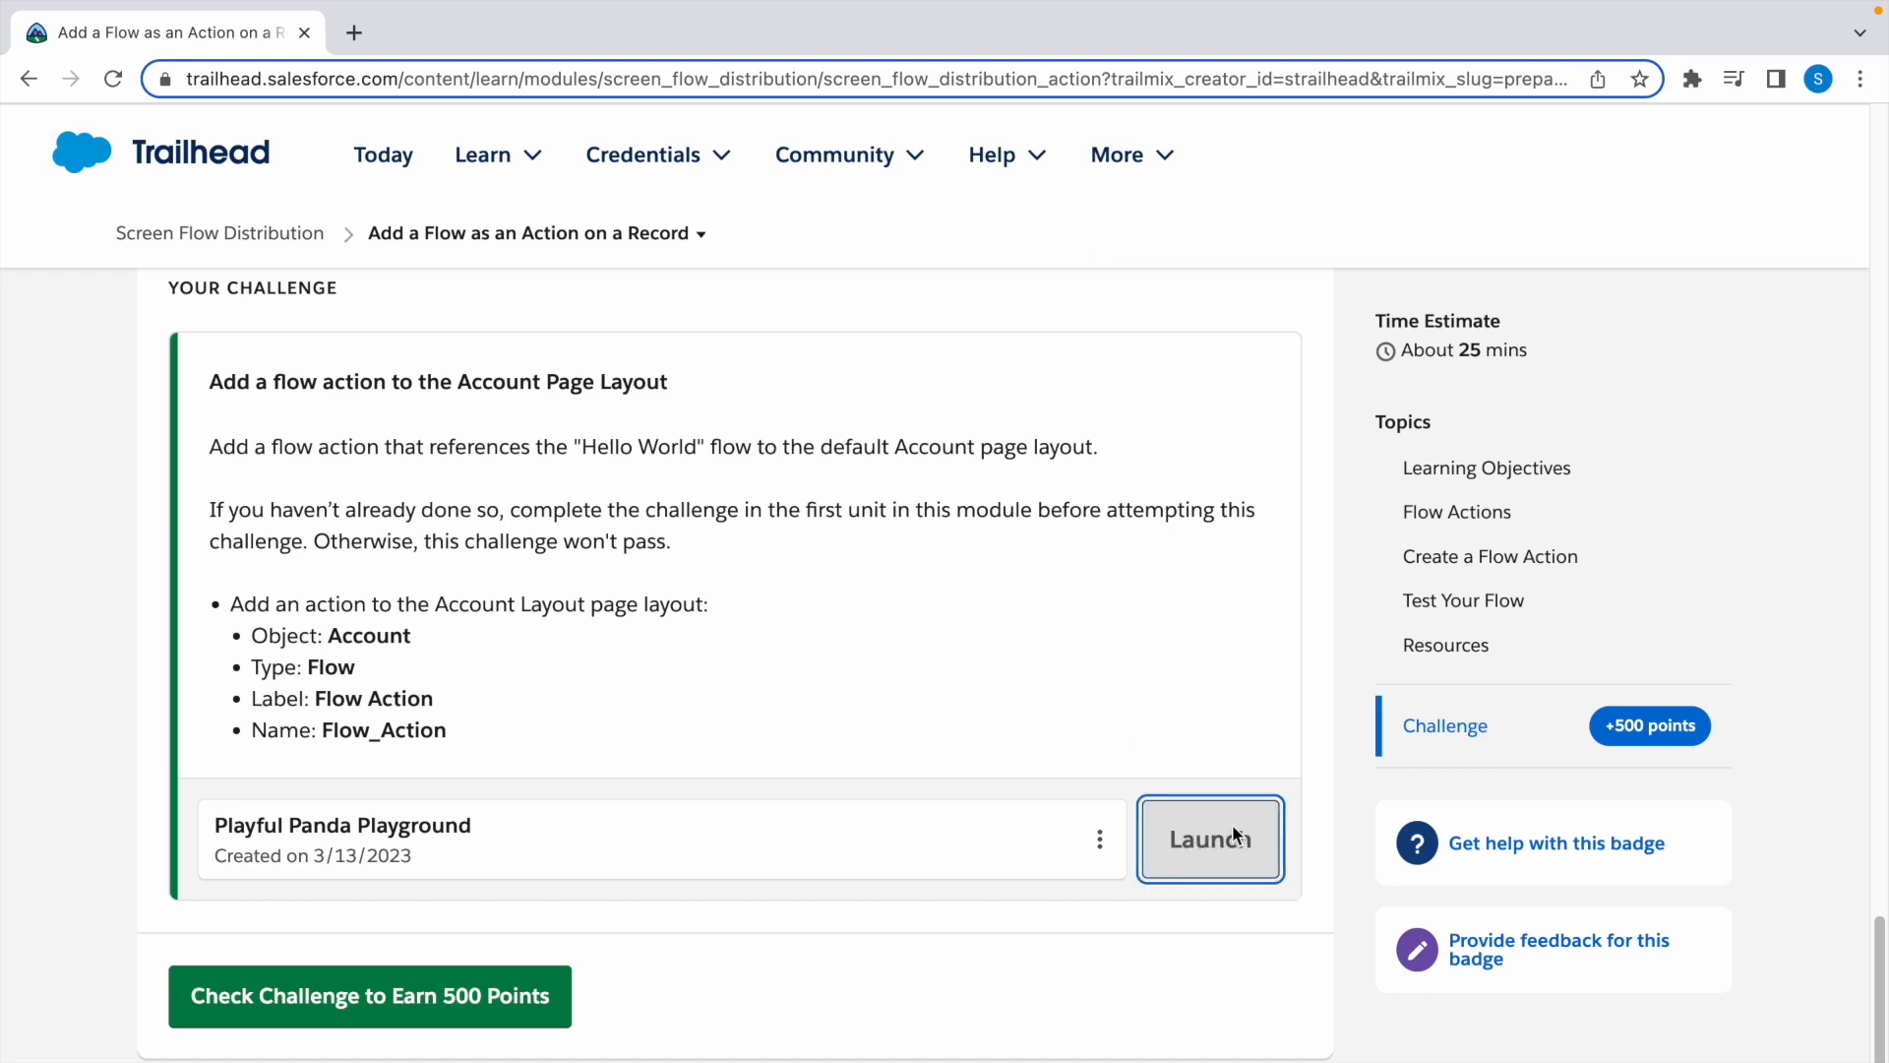
left_click(1211, 839)
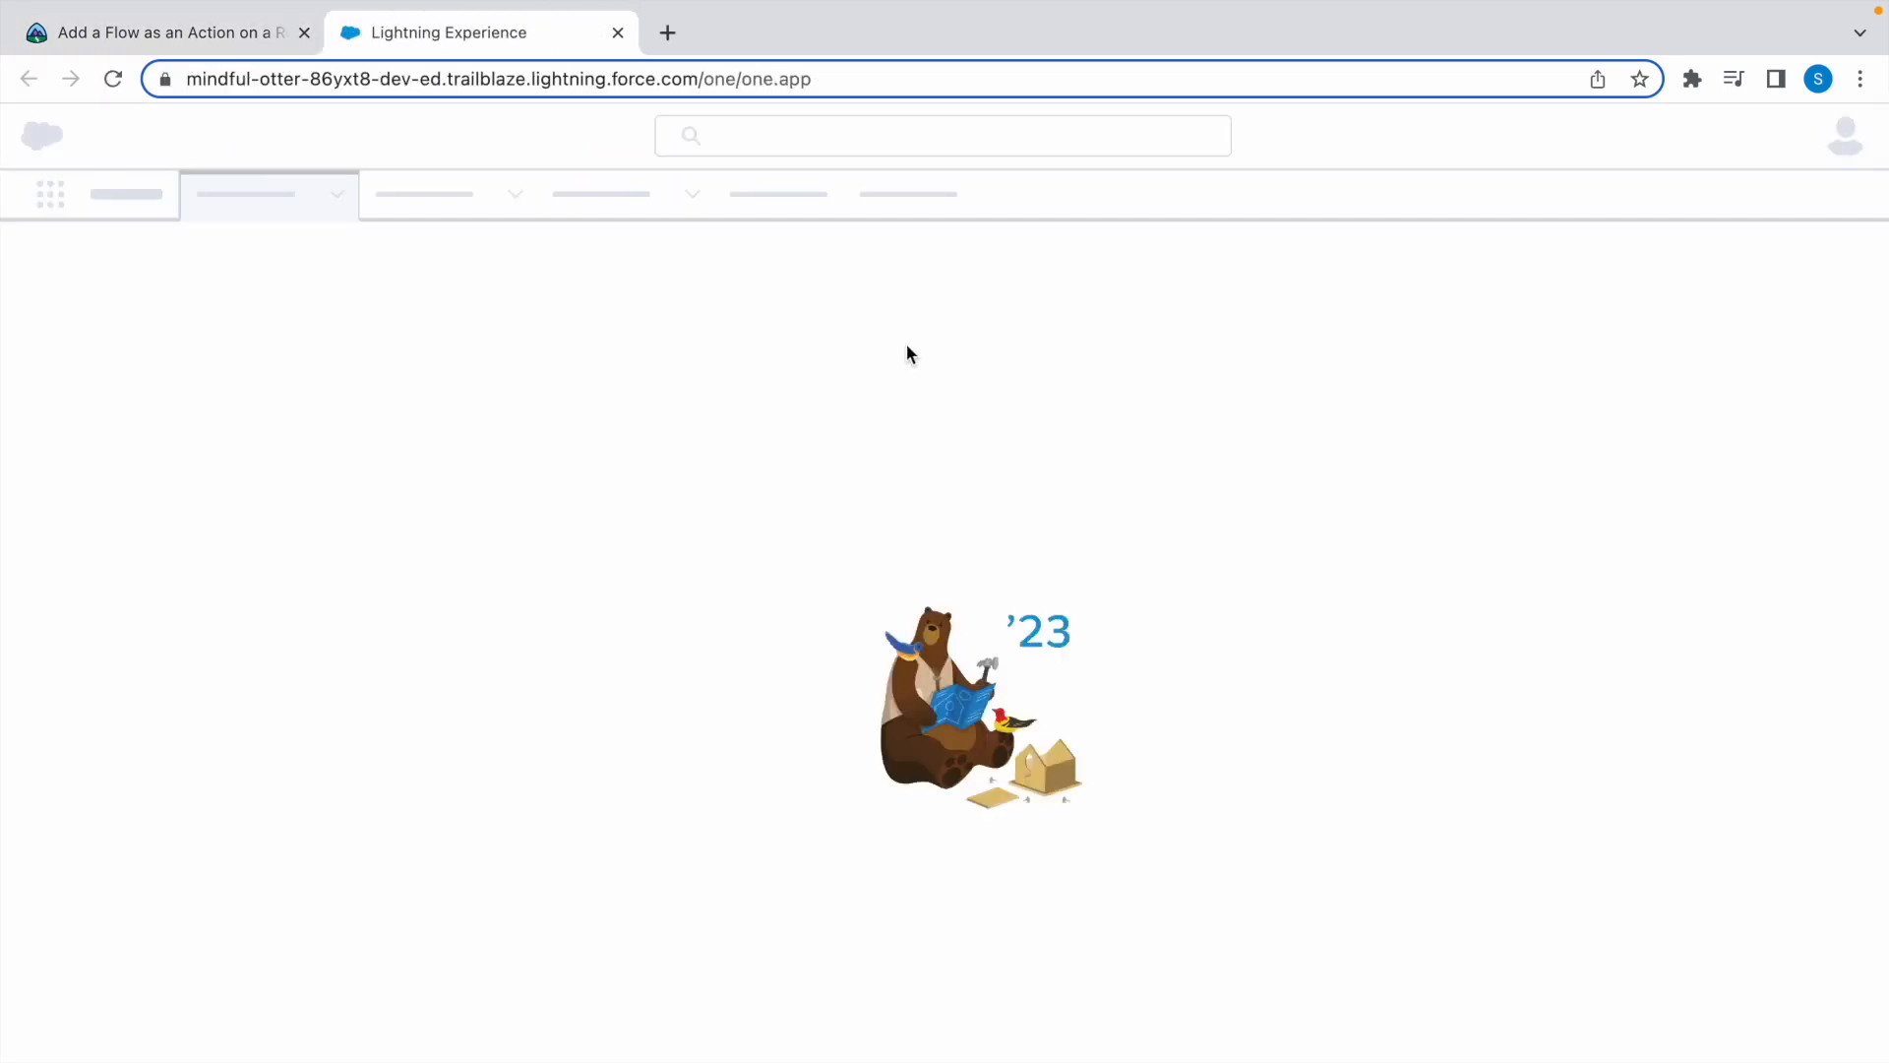
left_click(1720, 135)
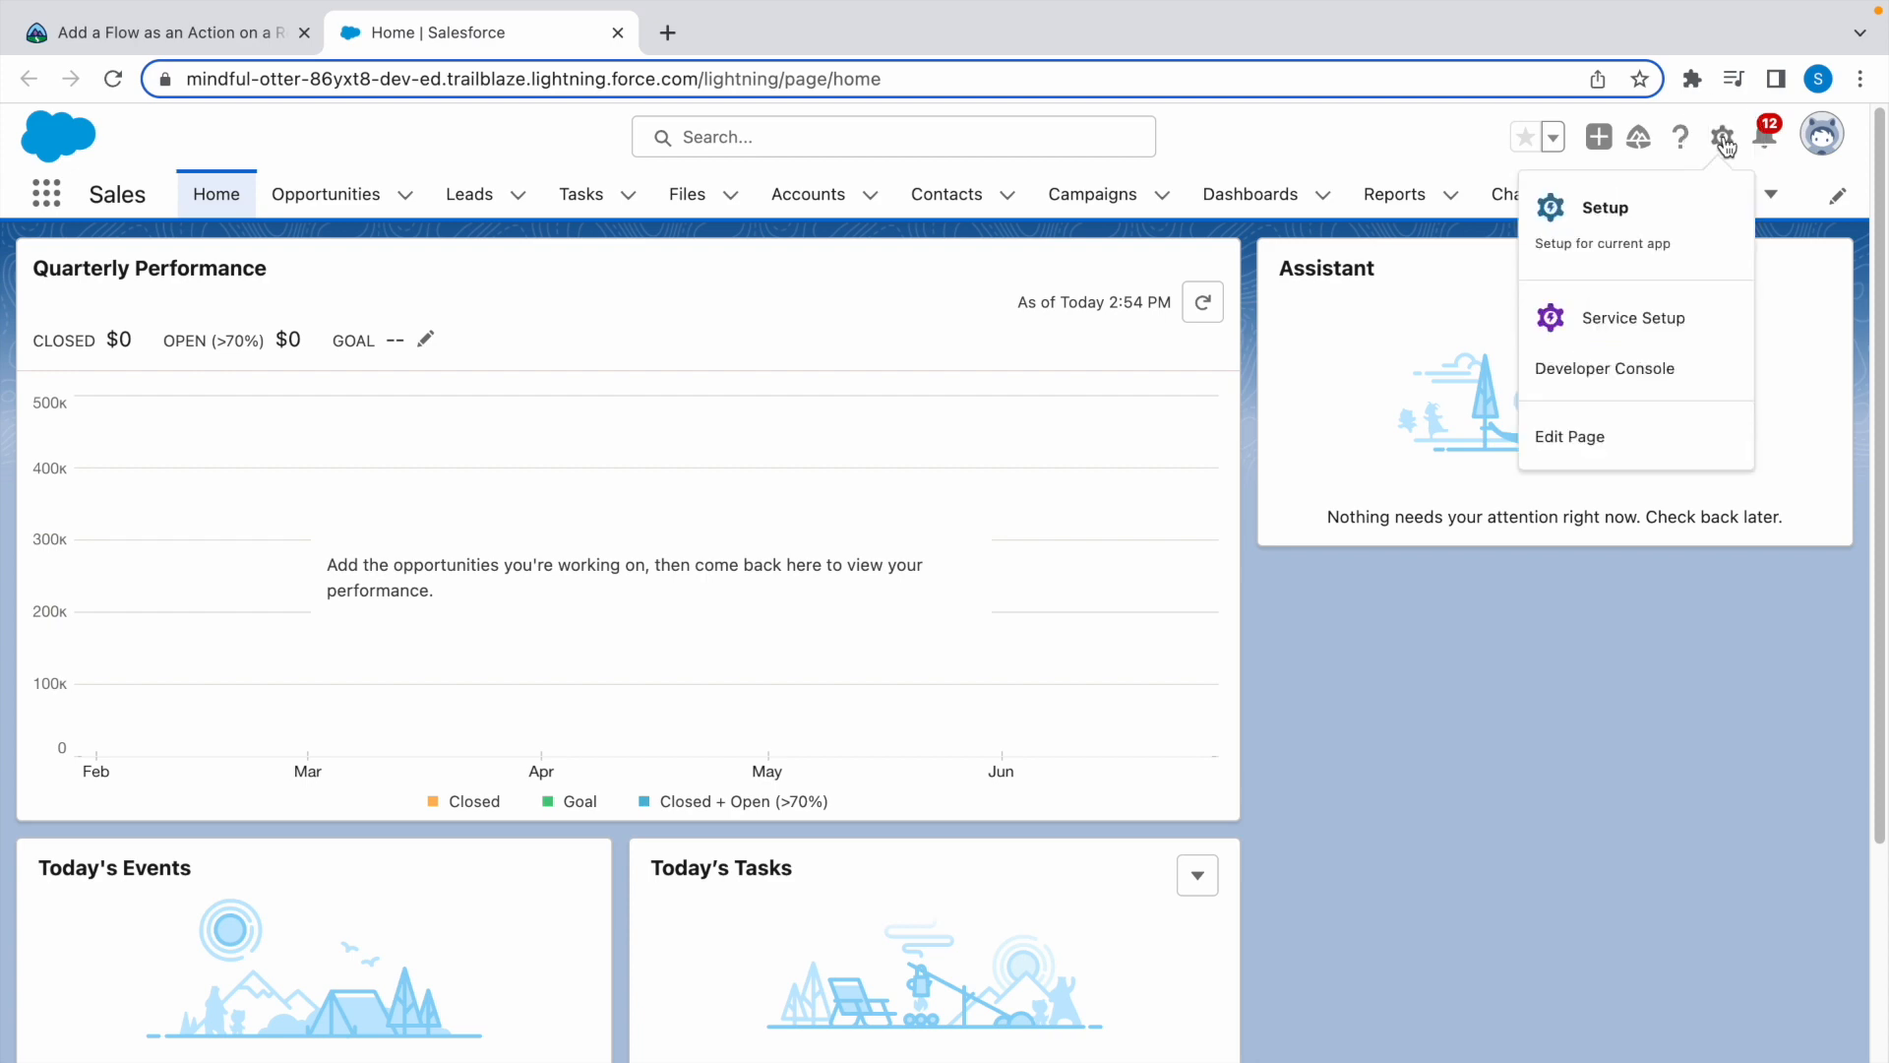
left_click(1606, 208)
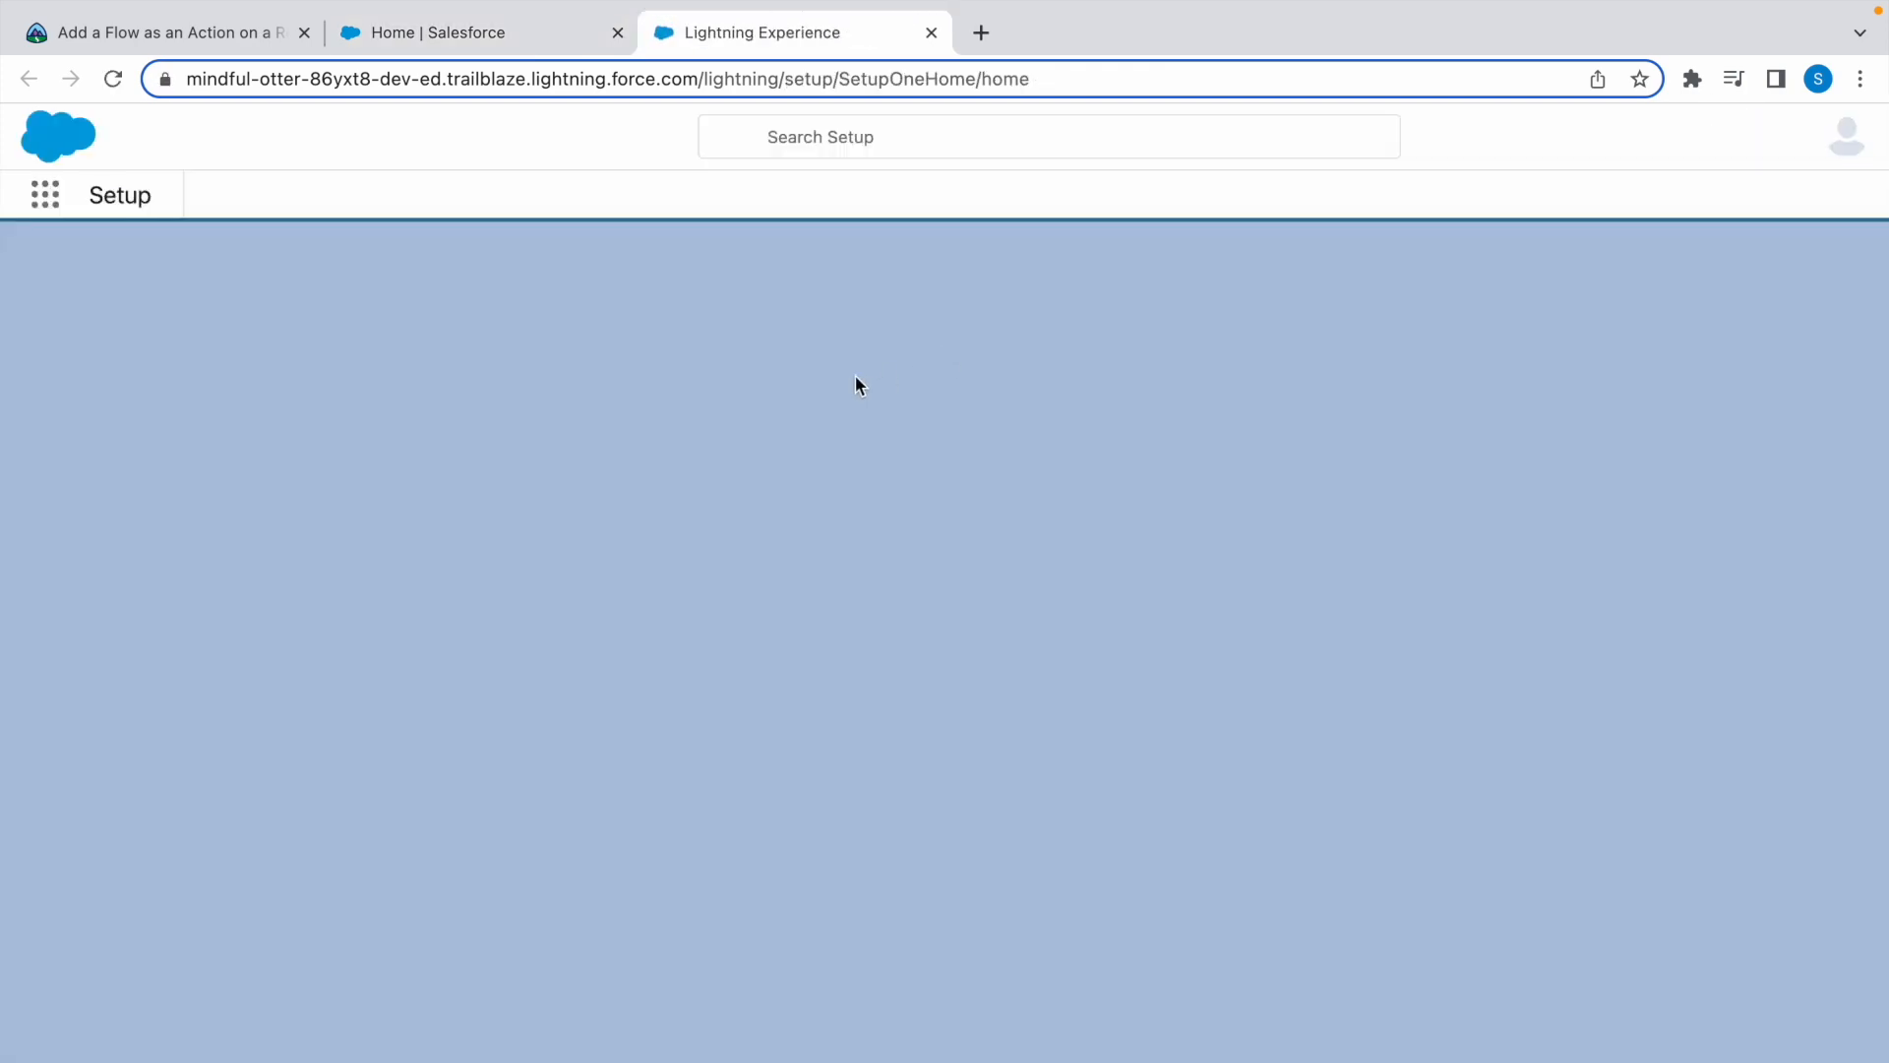
left_click(342, 195)
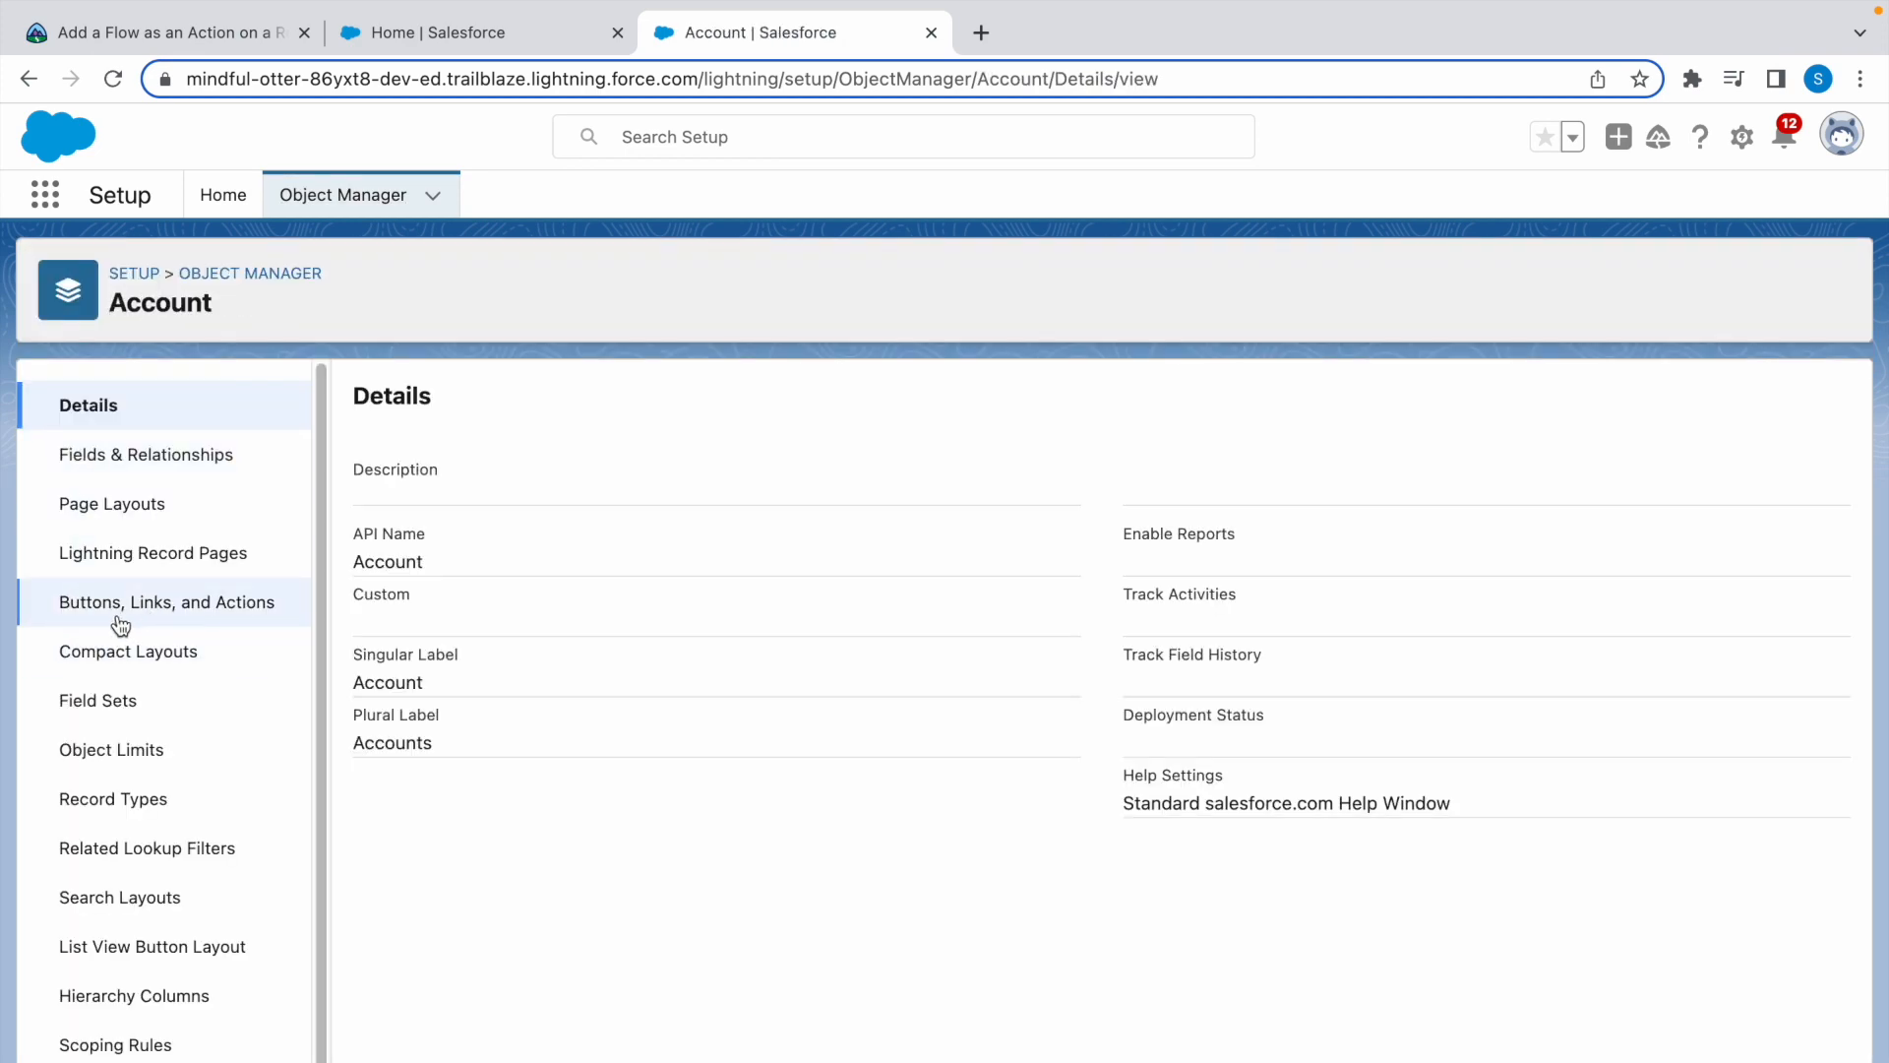
Step: Start a new action under Account's Buttons, Links, and Actions, rechecking the challenge requirements
left_click(166, 602)
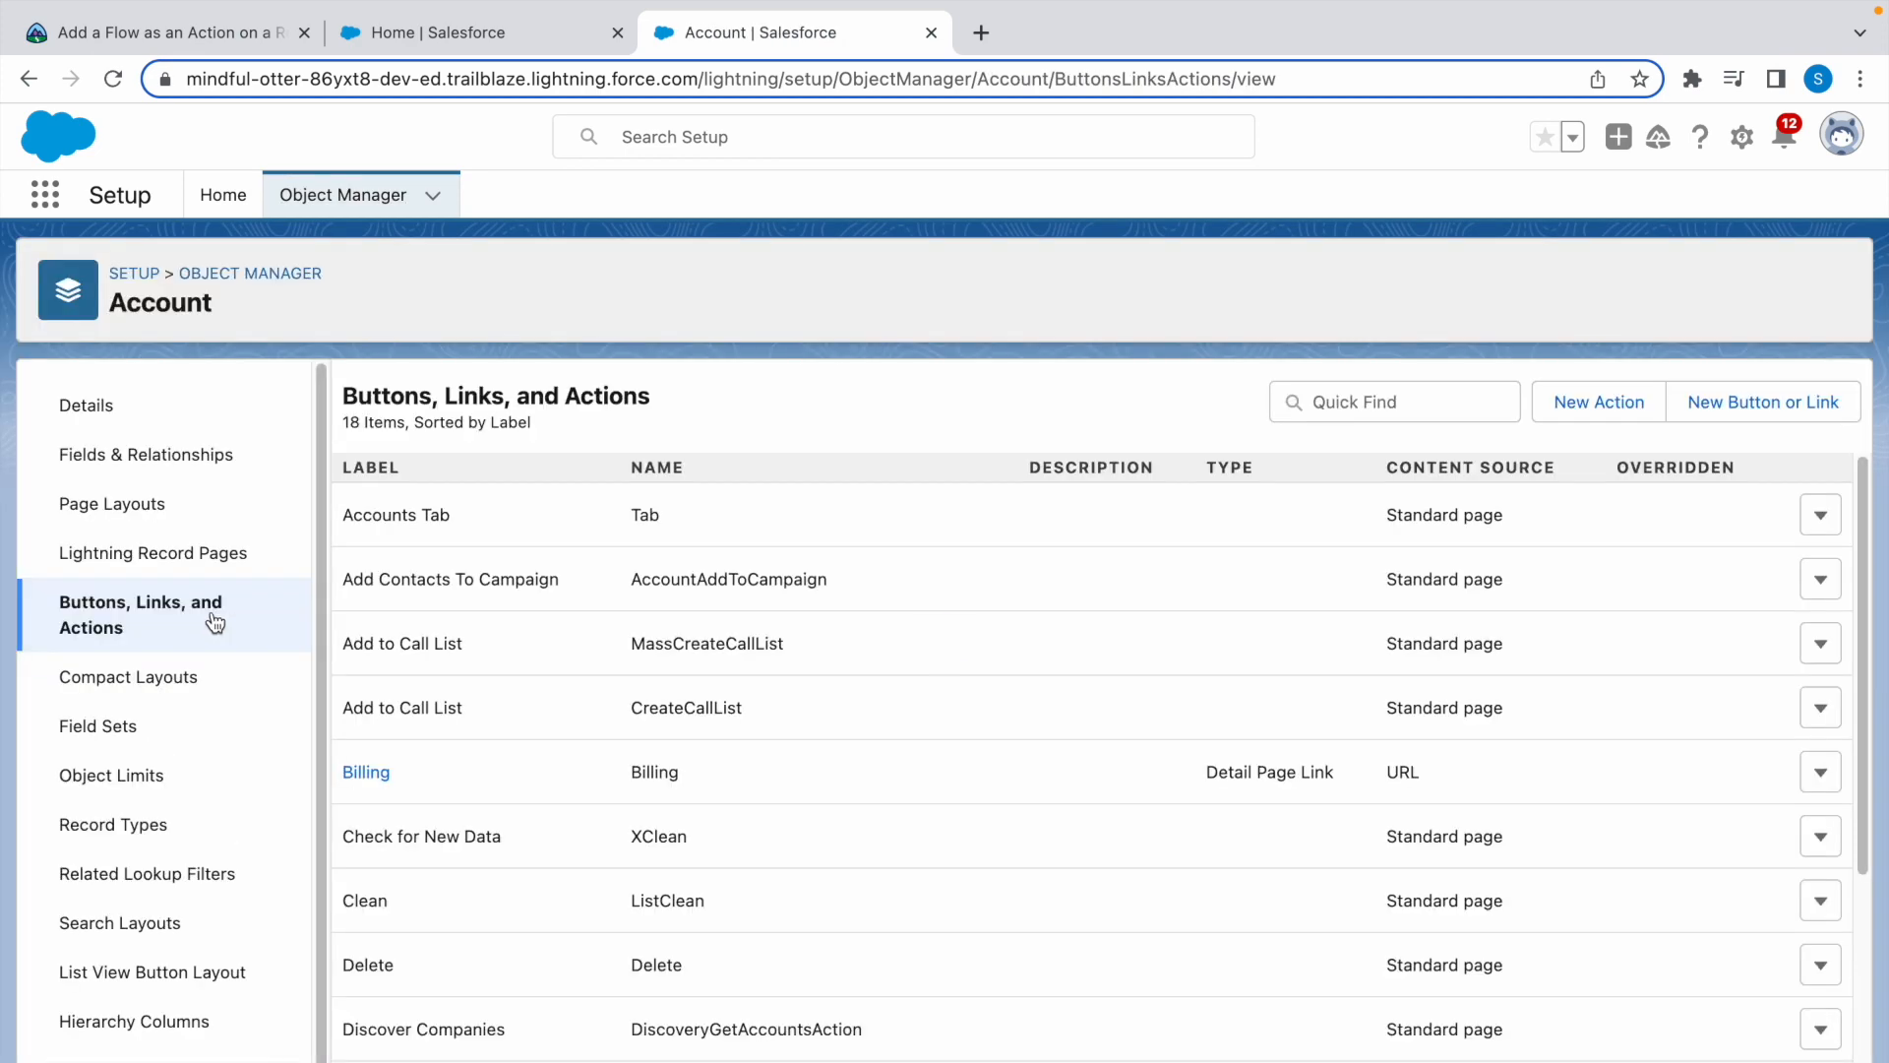
left_click(1598, 401)
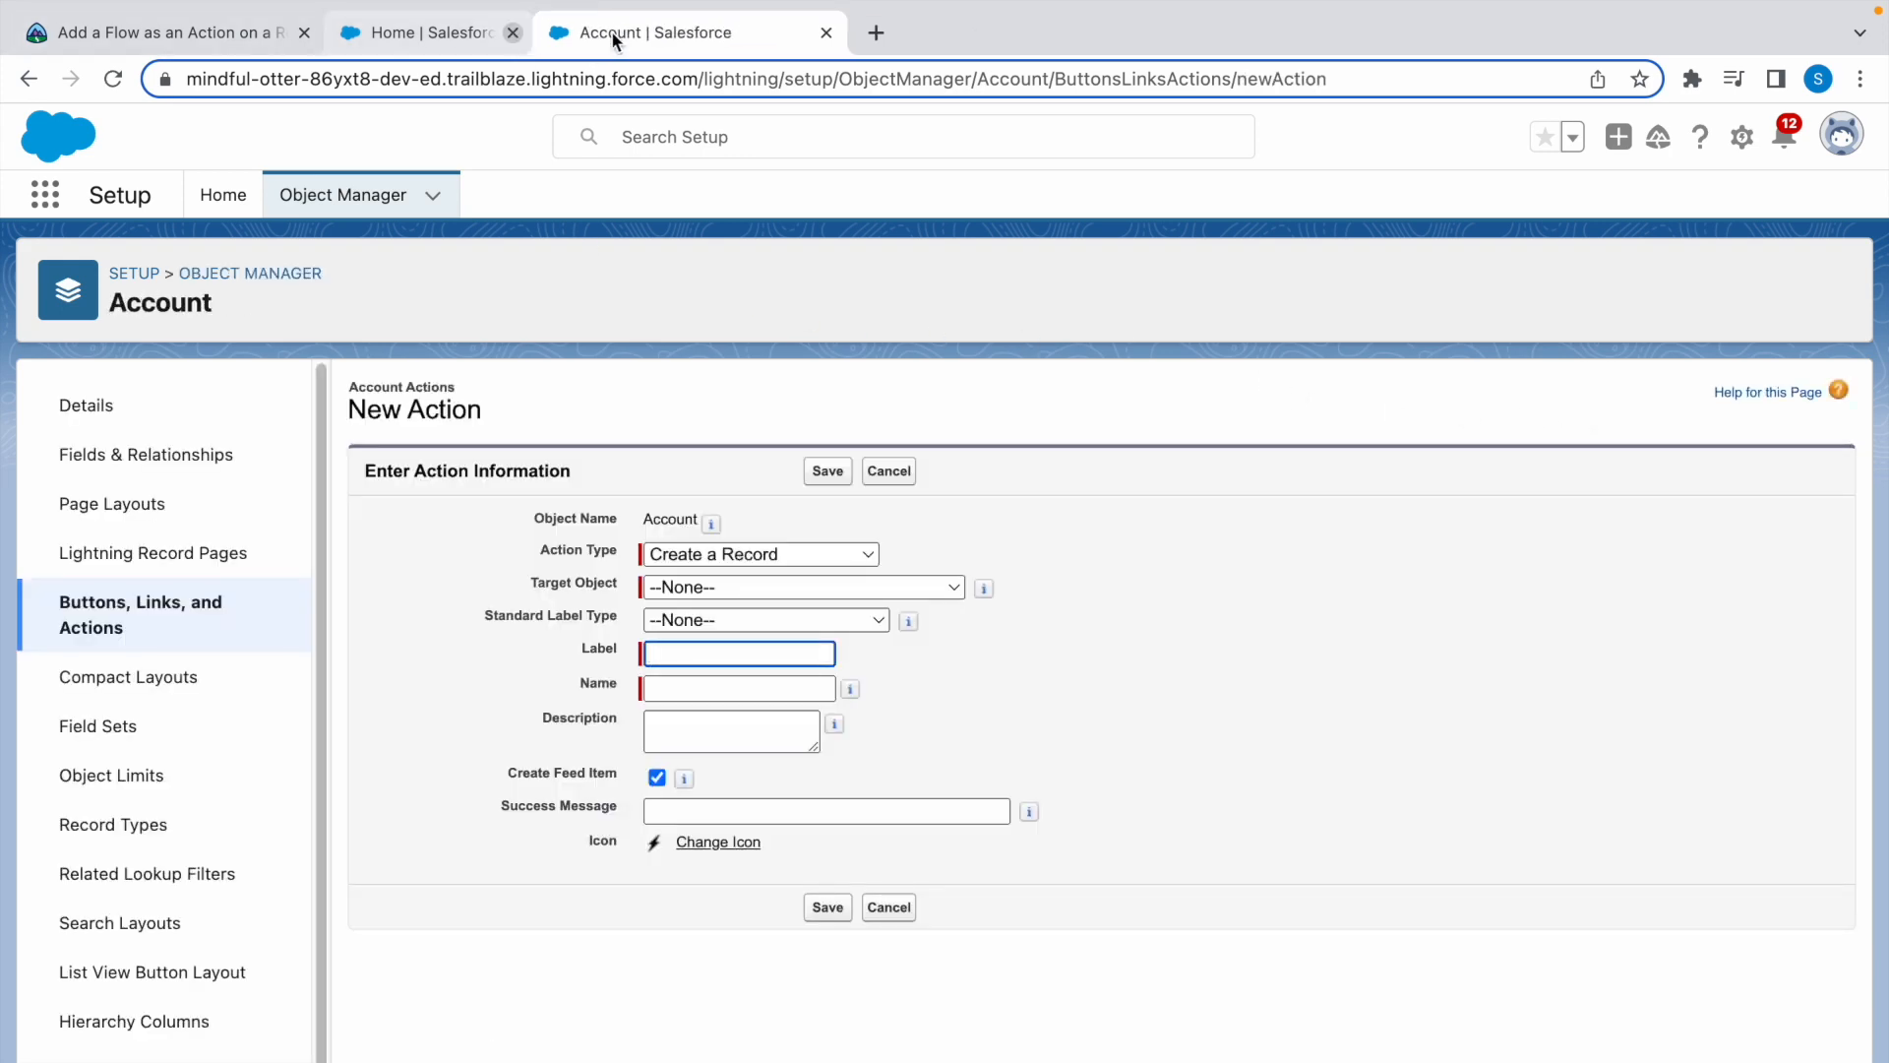
left_click(147, 31)
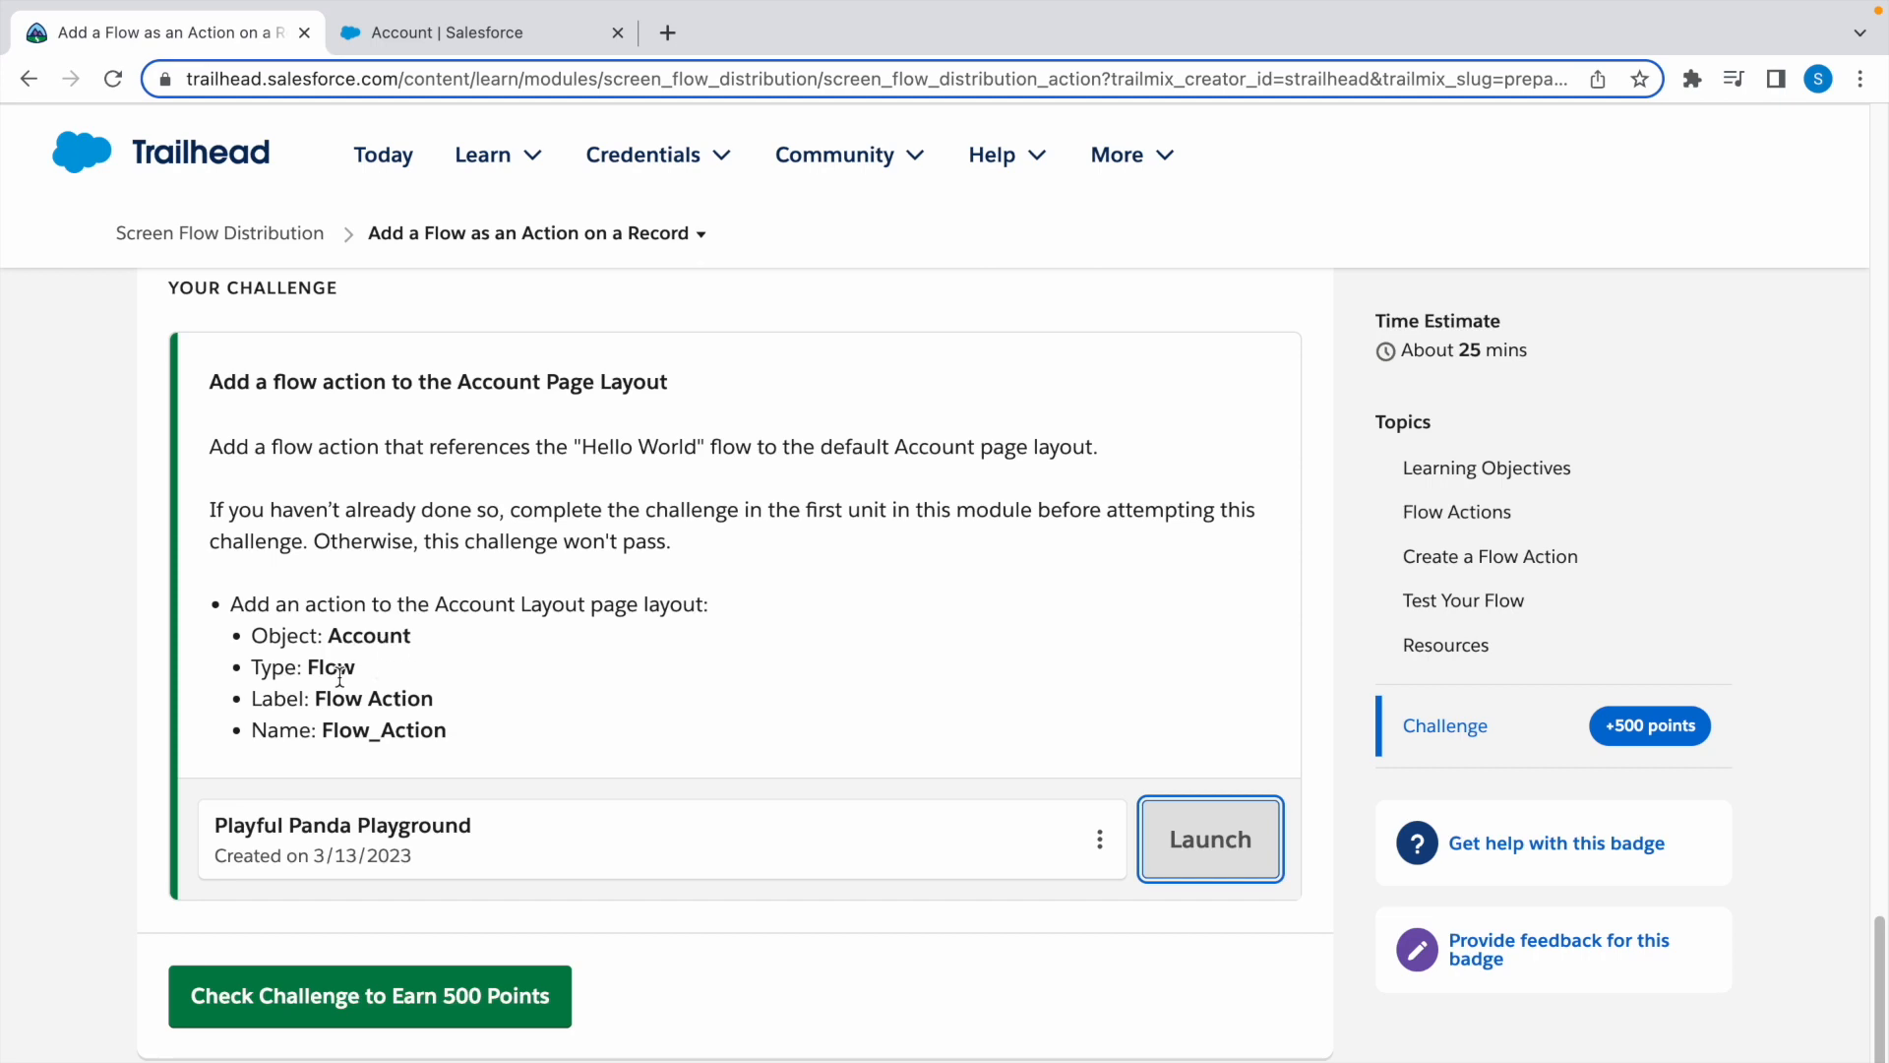
left_click(469, 32)
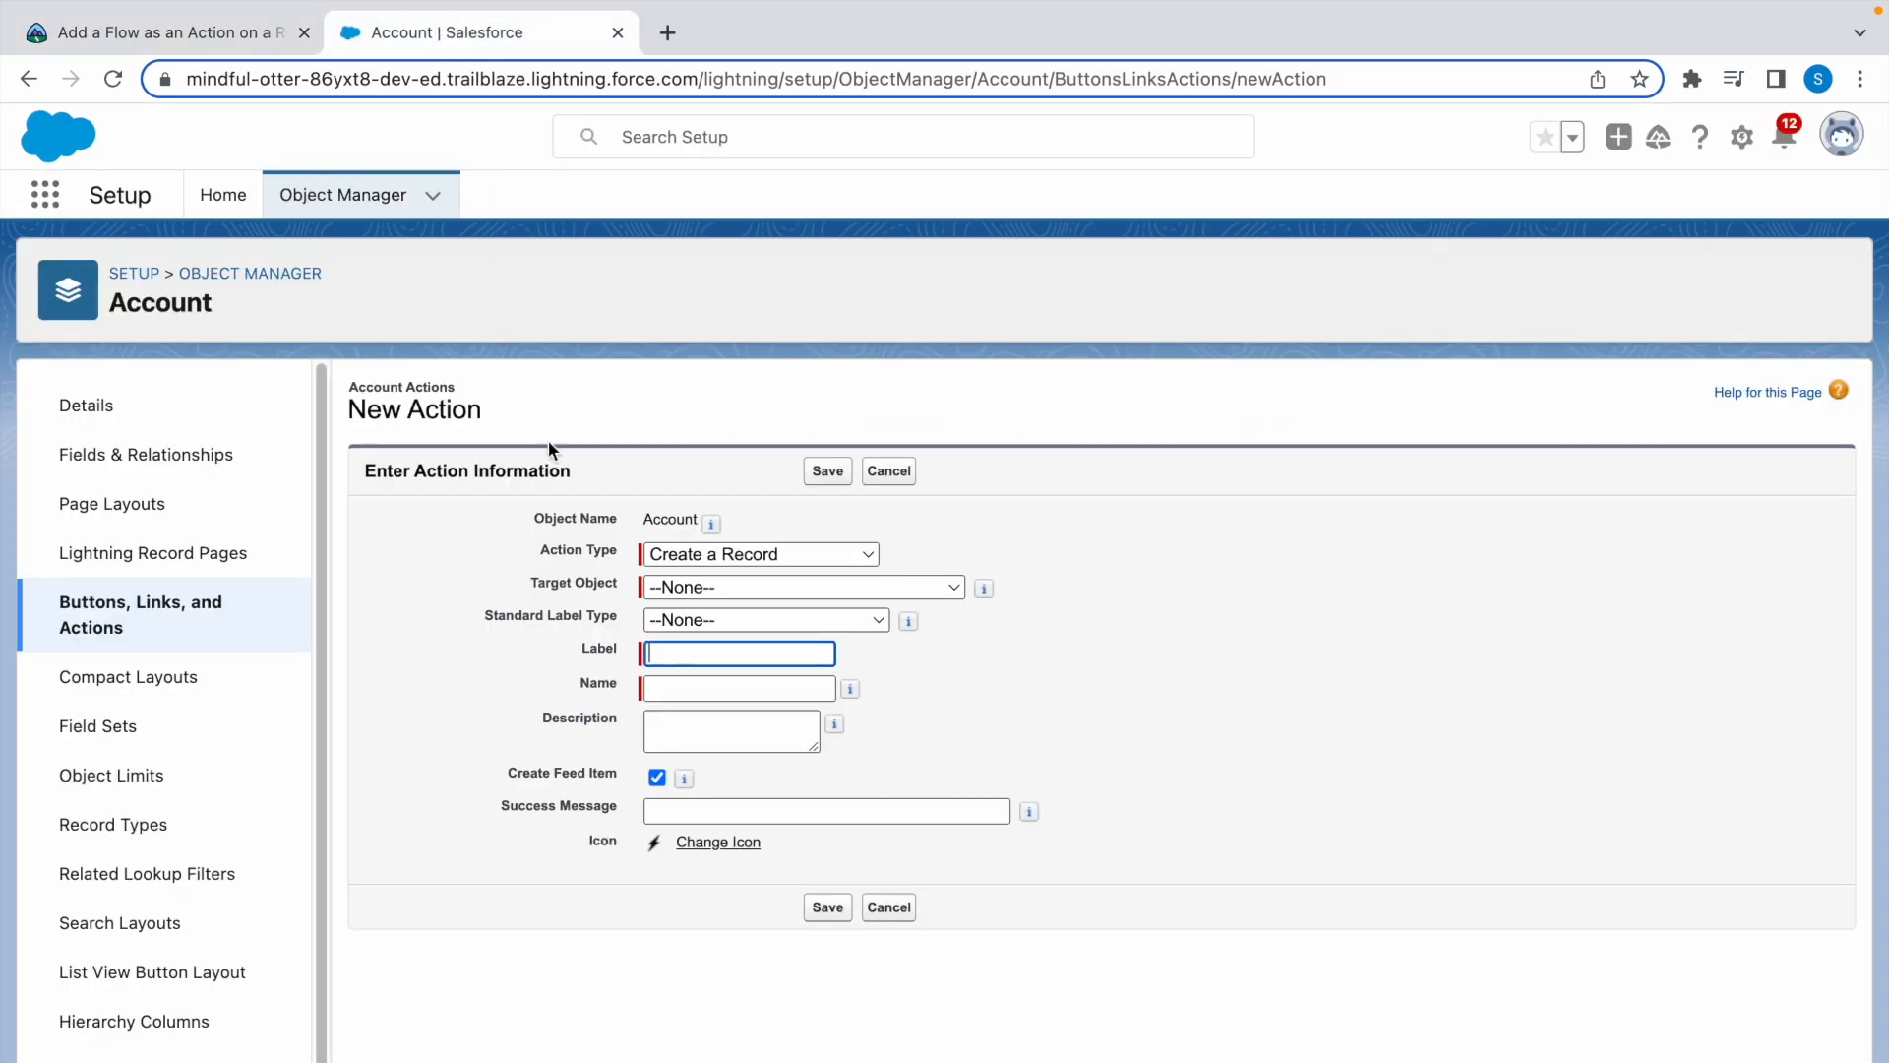
Step: Make it a Flow action running Hello World, labelled Flow Action (Flow_Action), and save it
left_click(760, 555)
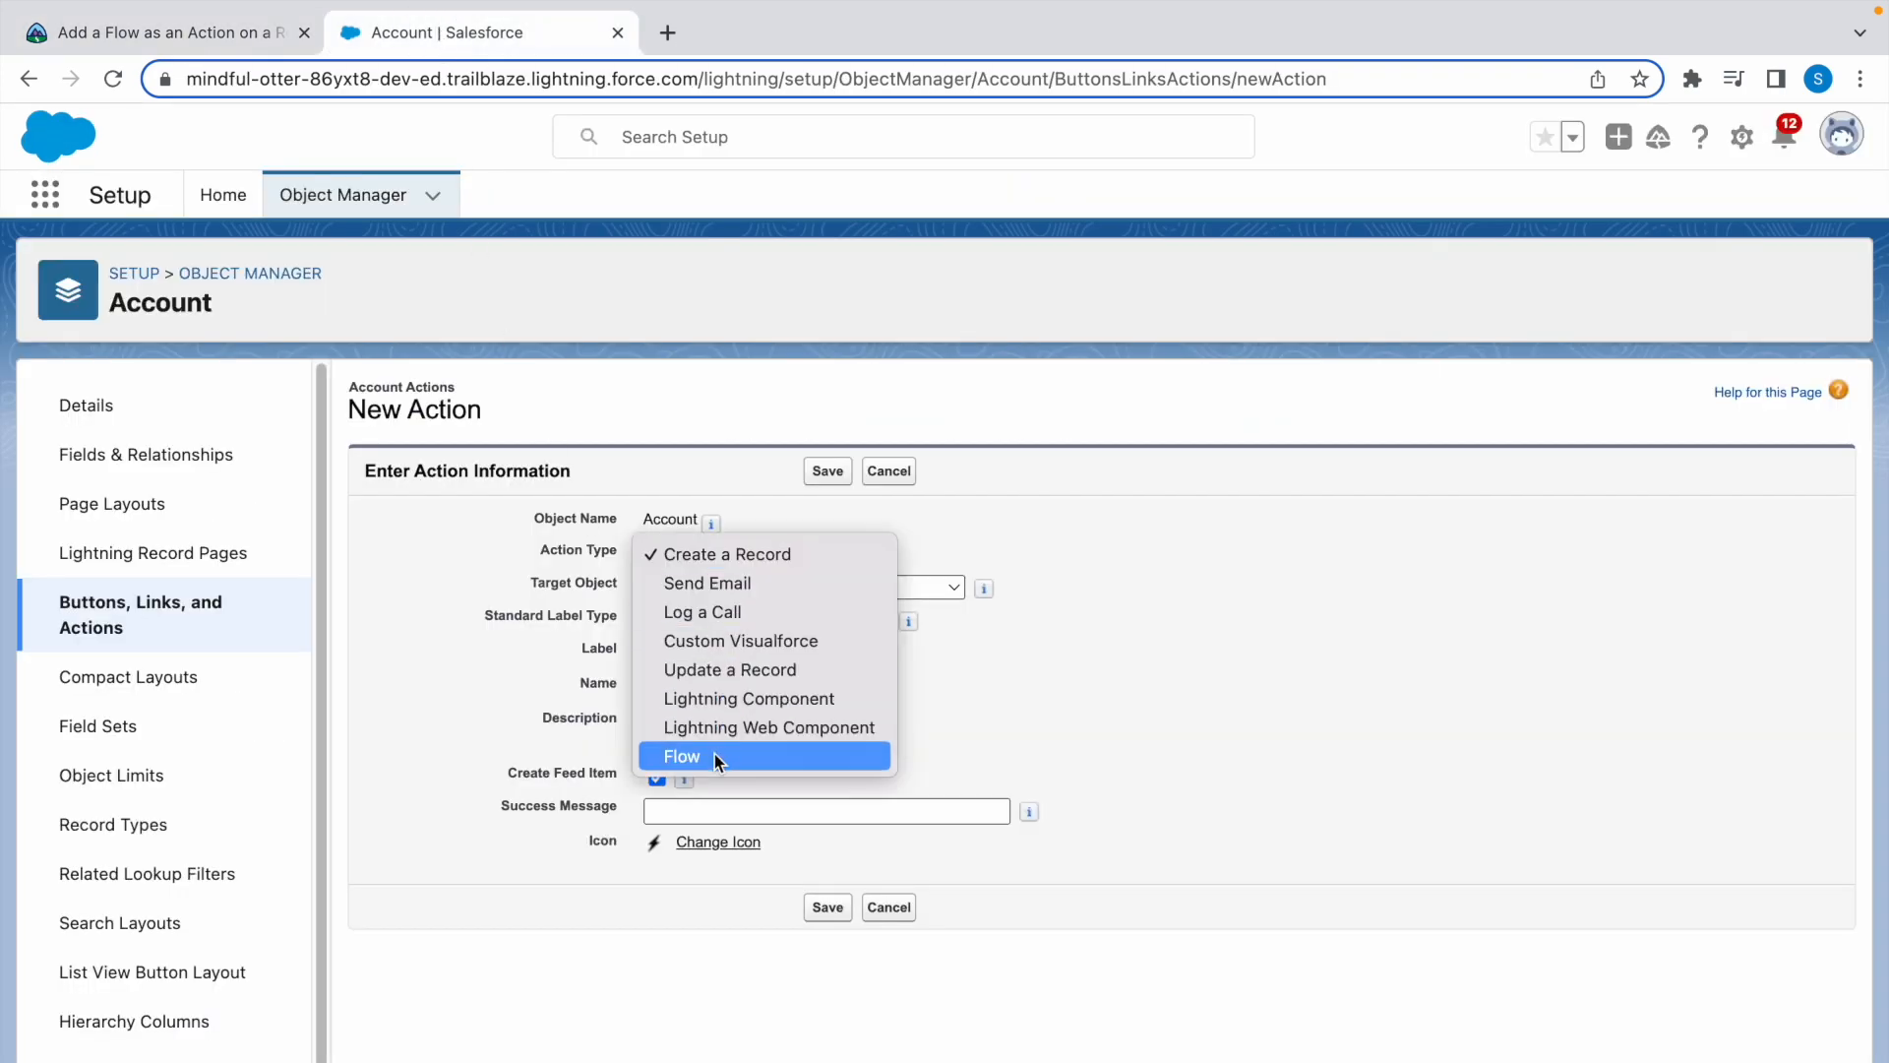
left_click(681, 755)
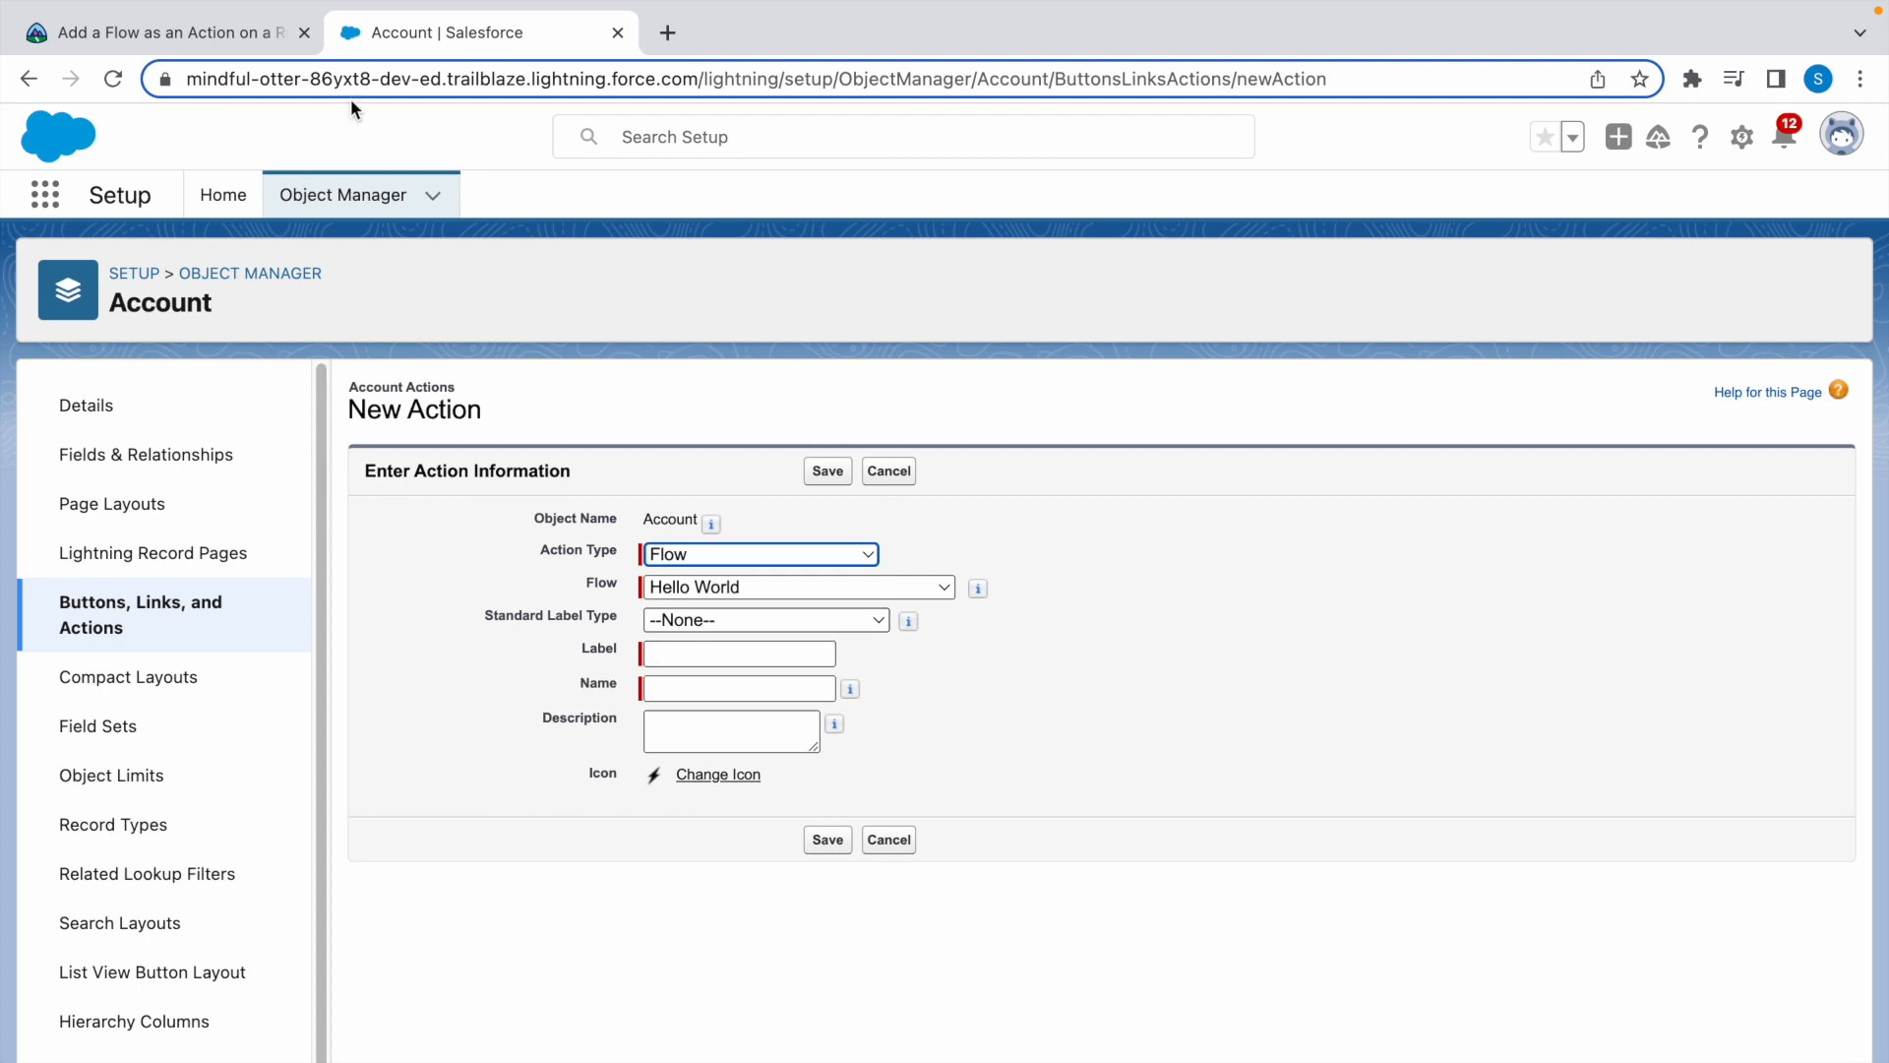
left_click(157, 29)
type("Flow Action")
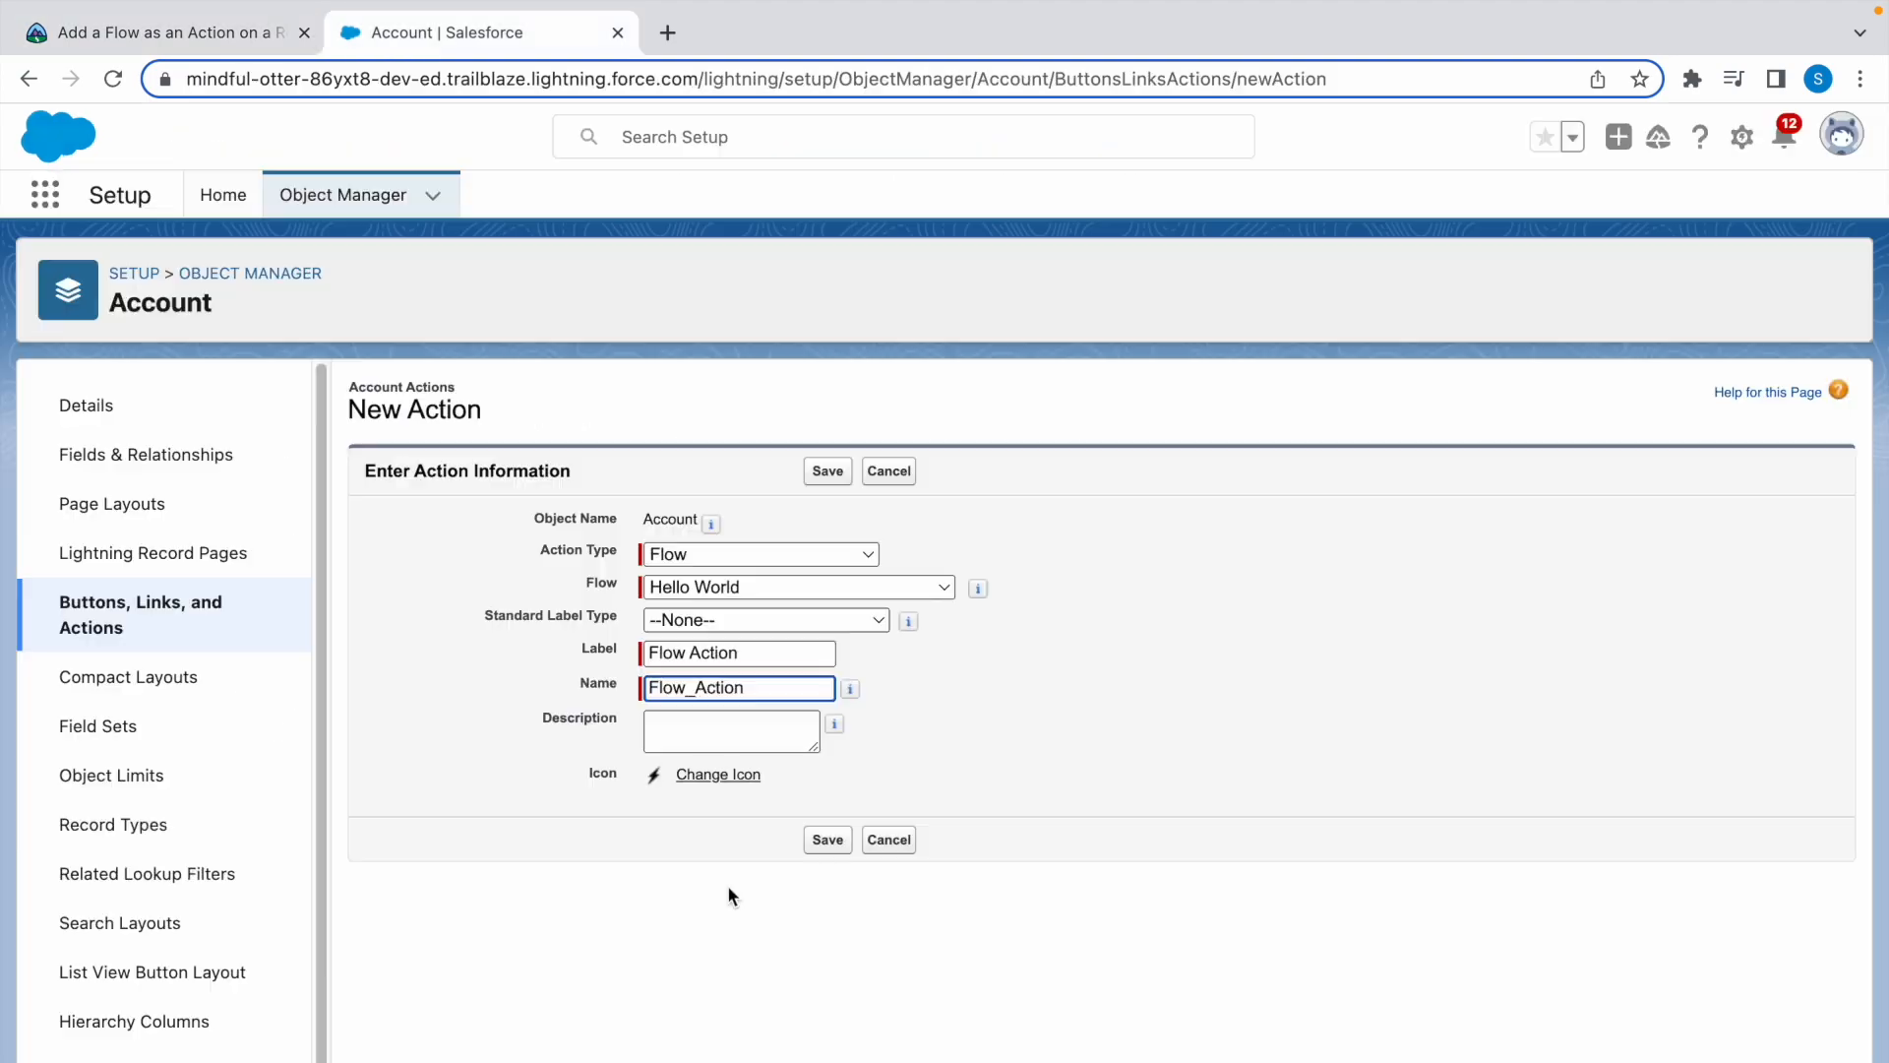
left_click(827, 470)
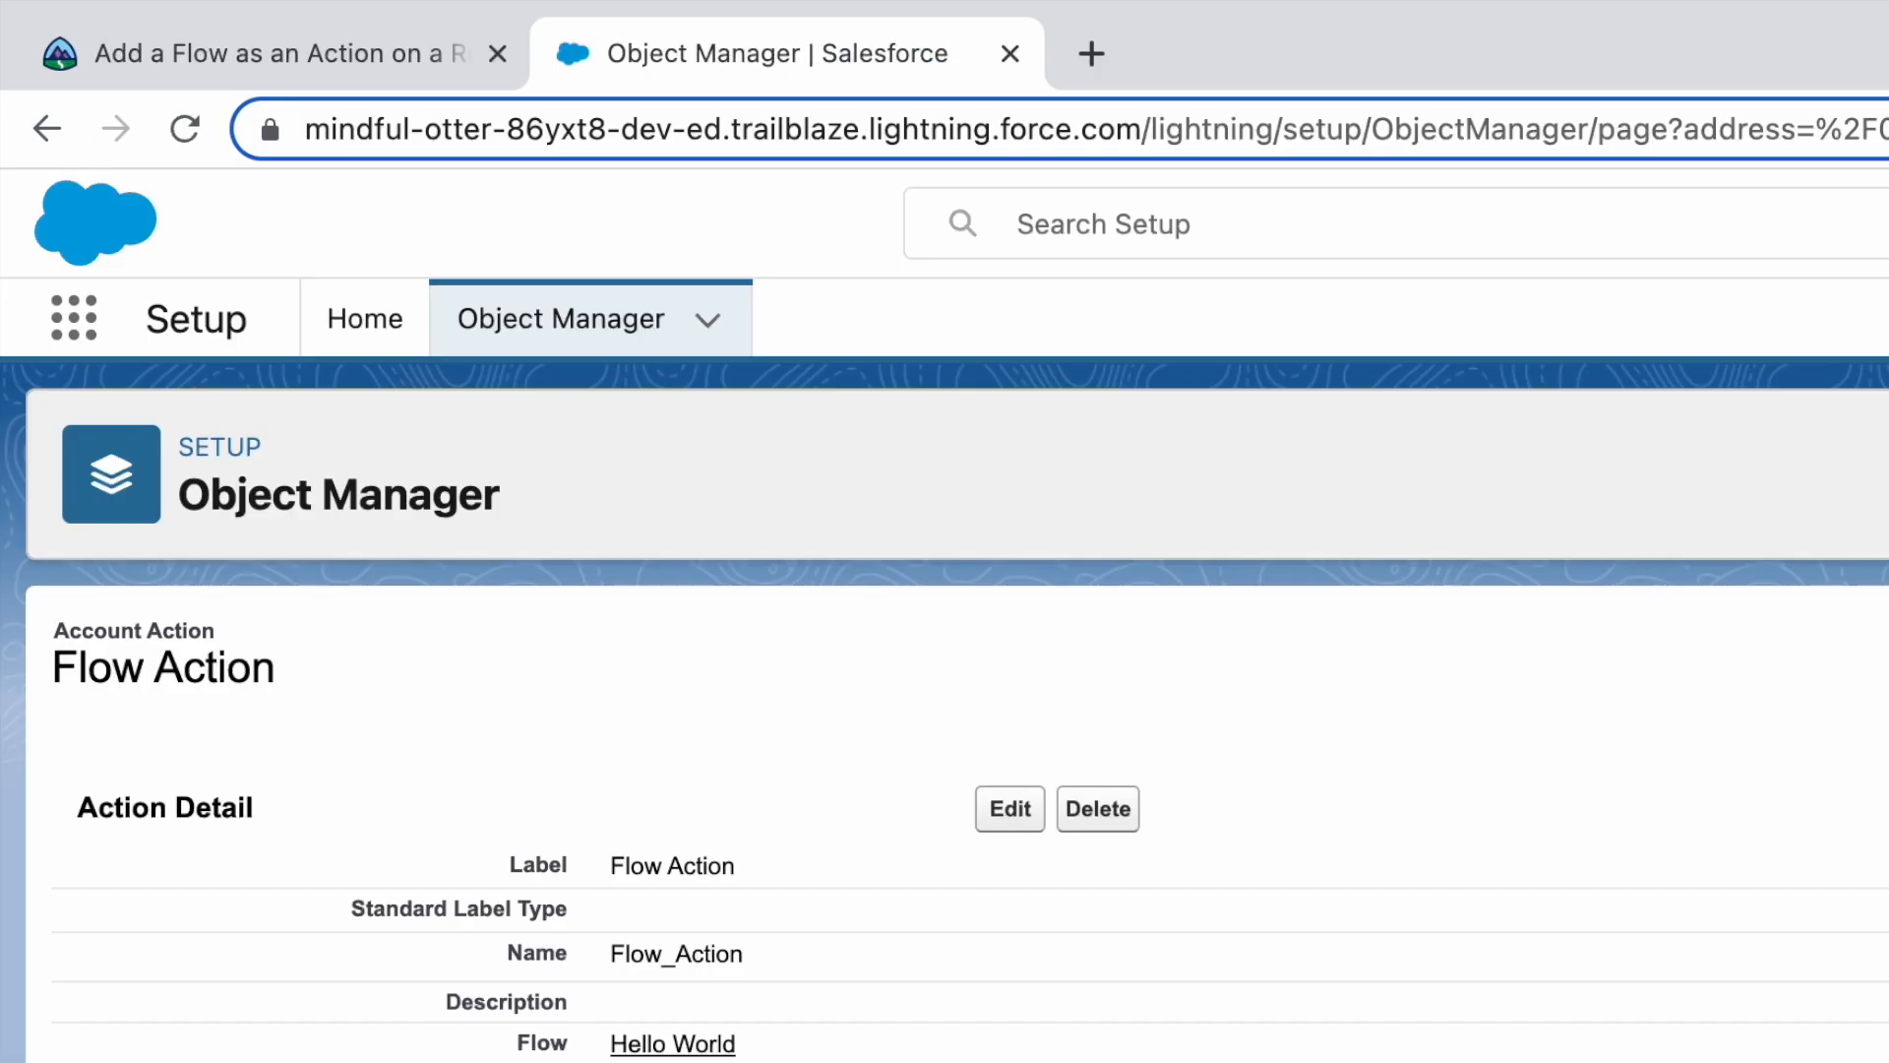
mouse_move(317, 641)
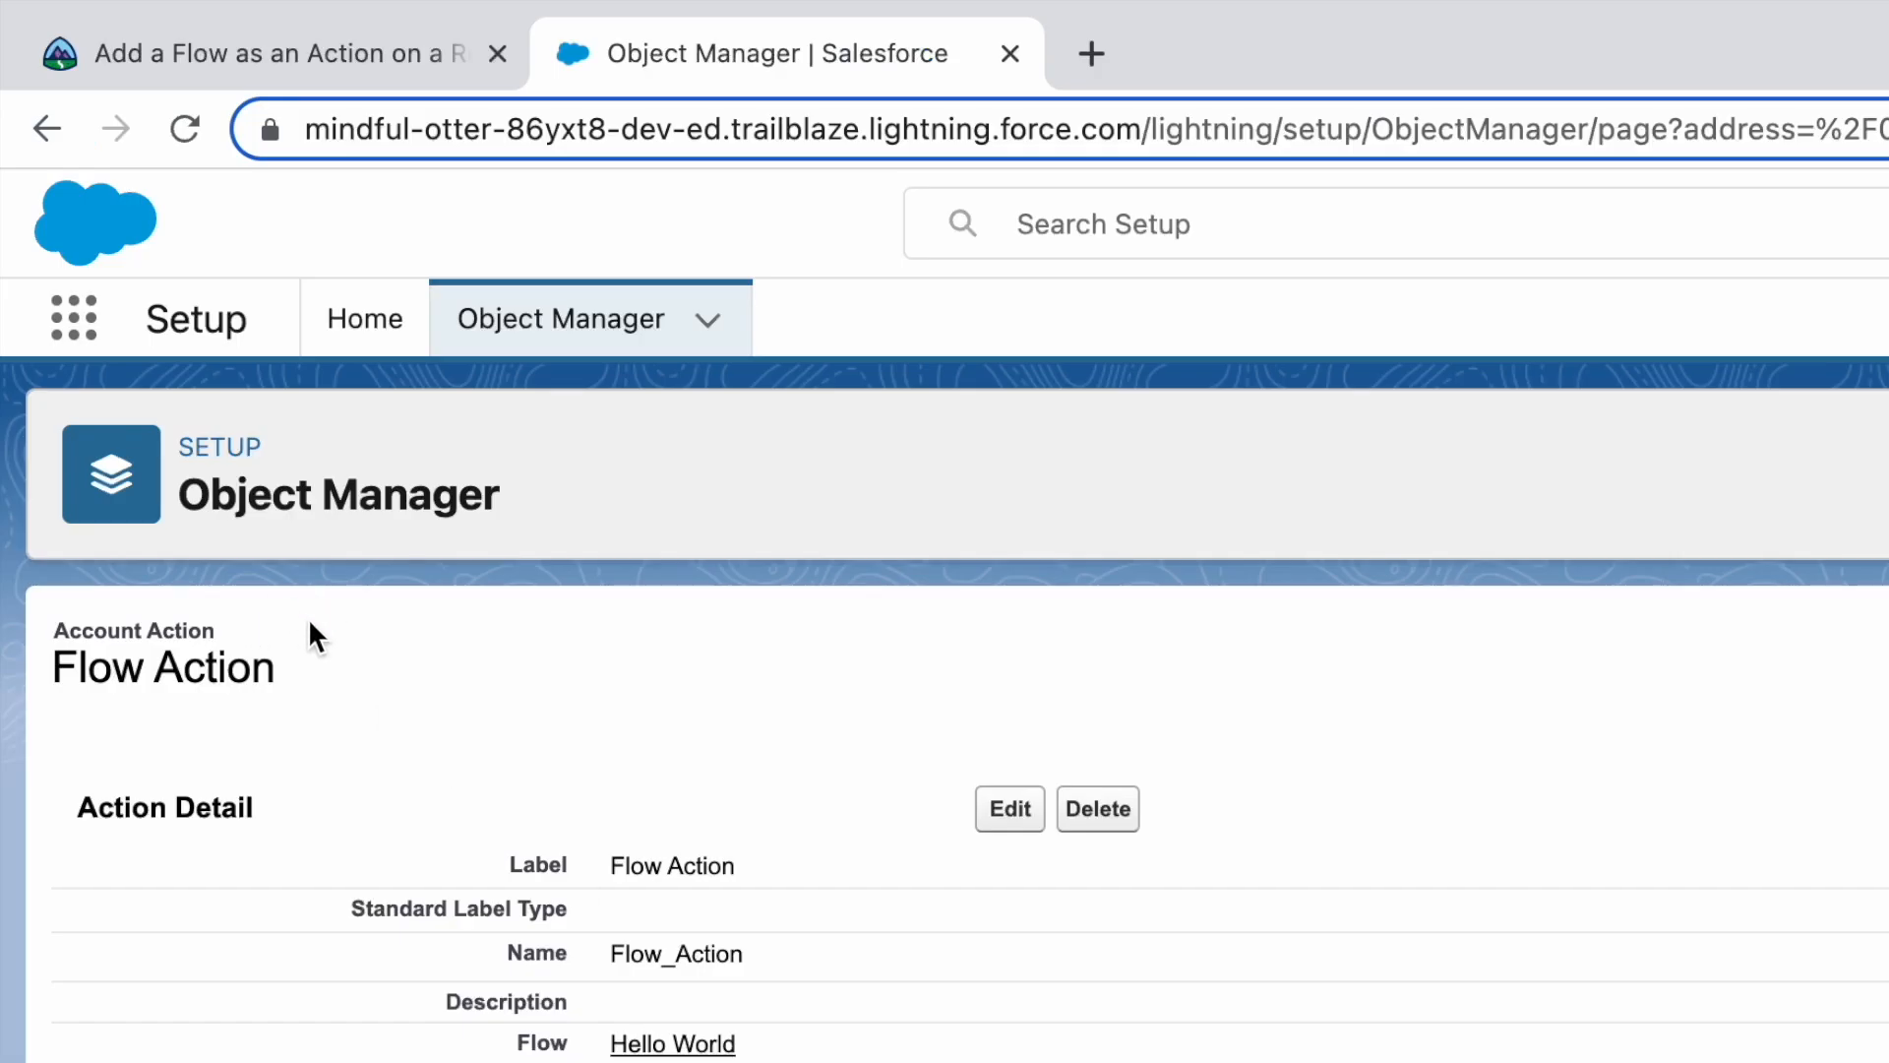
mouse_move(382, 634)
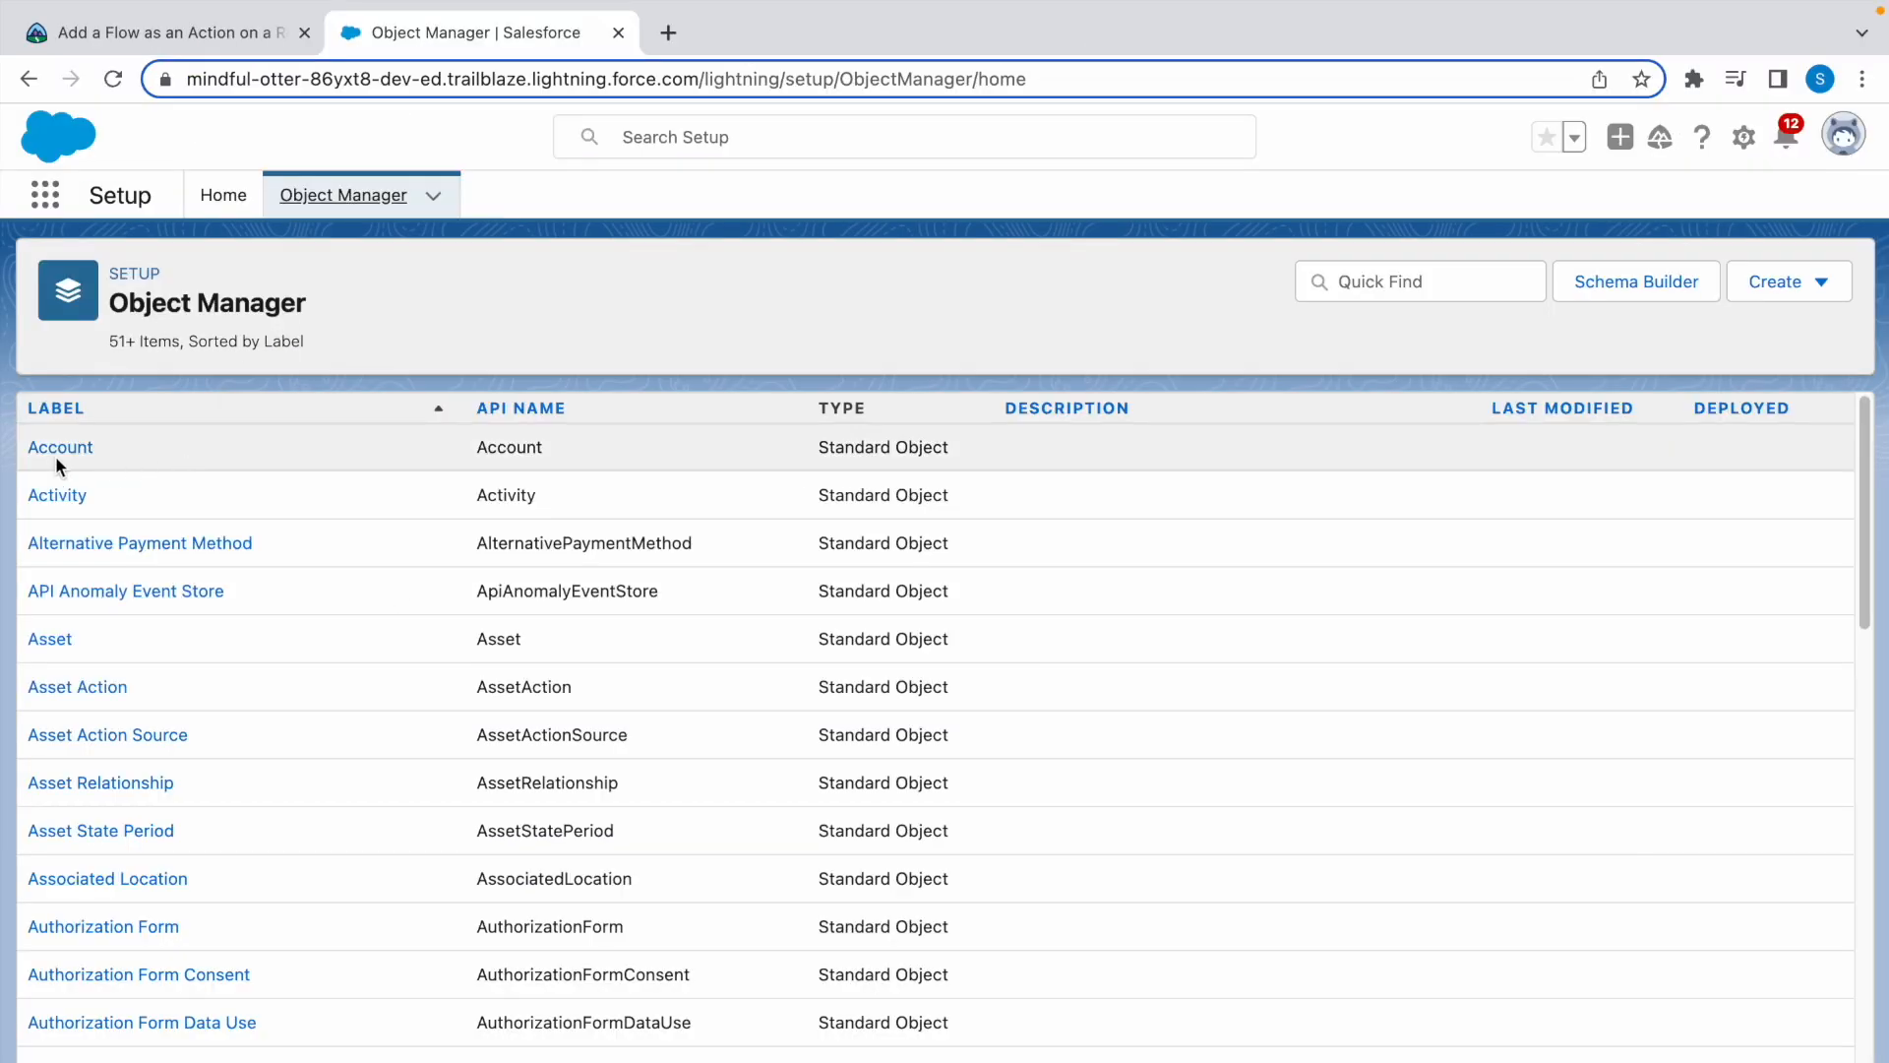
Step: Select the Account object and list its five page layouts
left_click(59, 447)
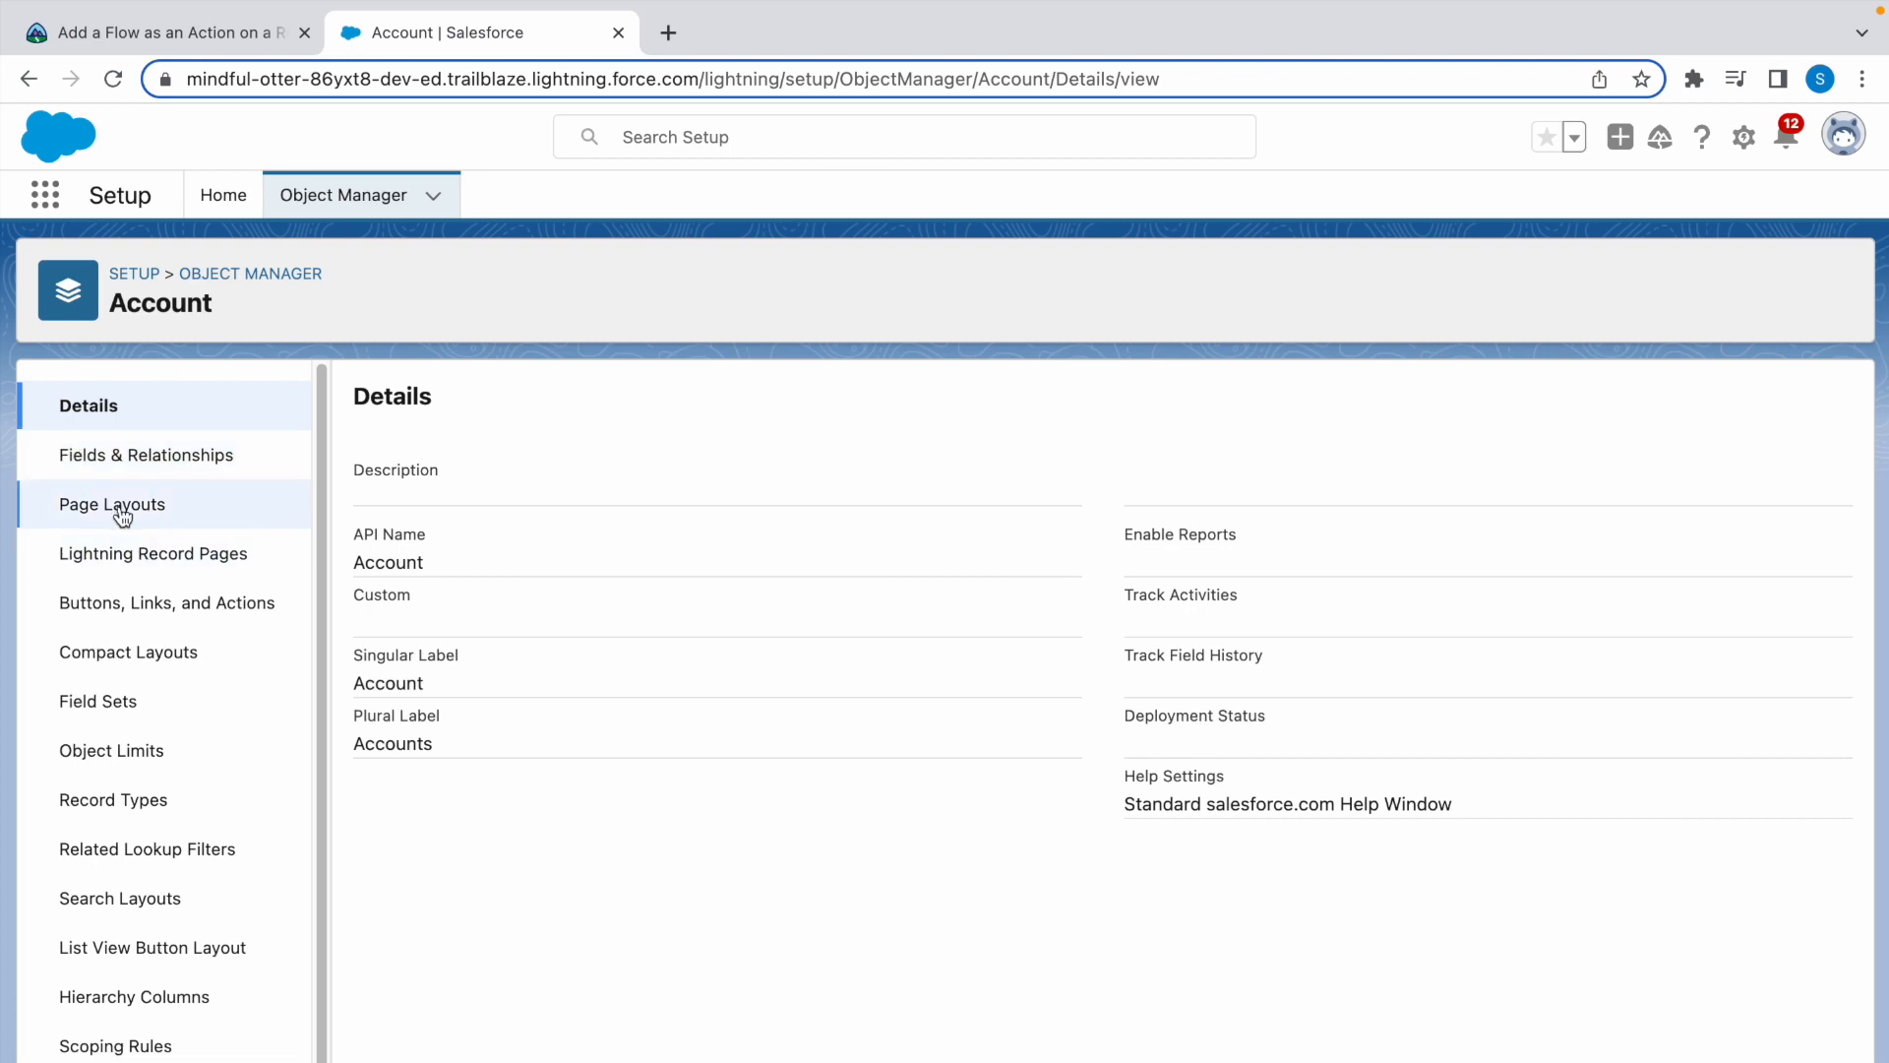
left_click(110, 503)
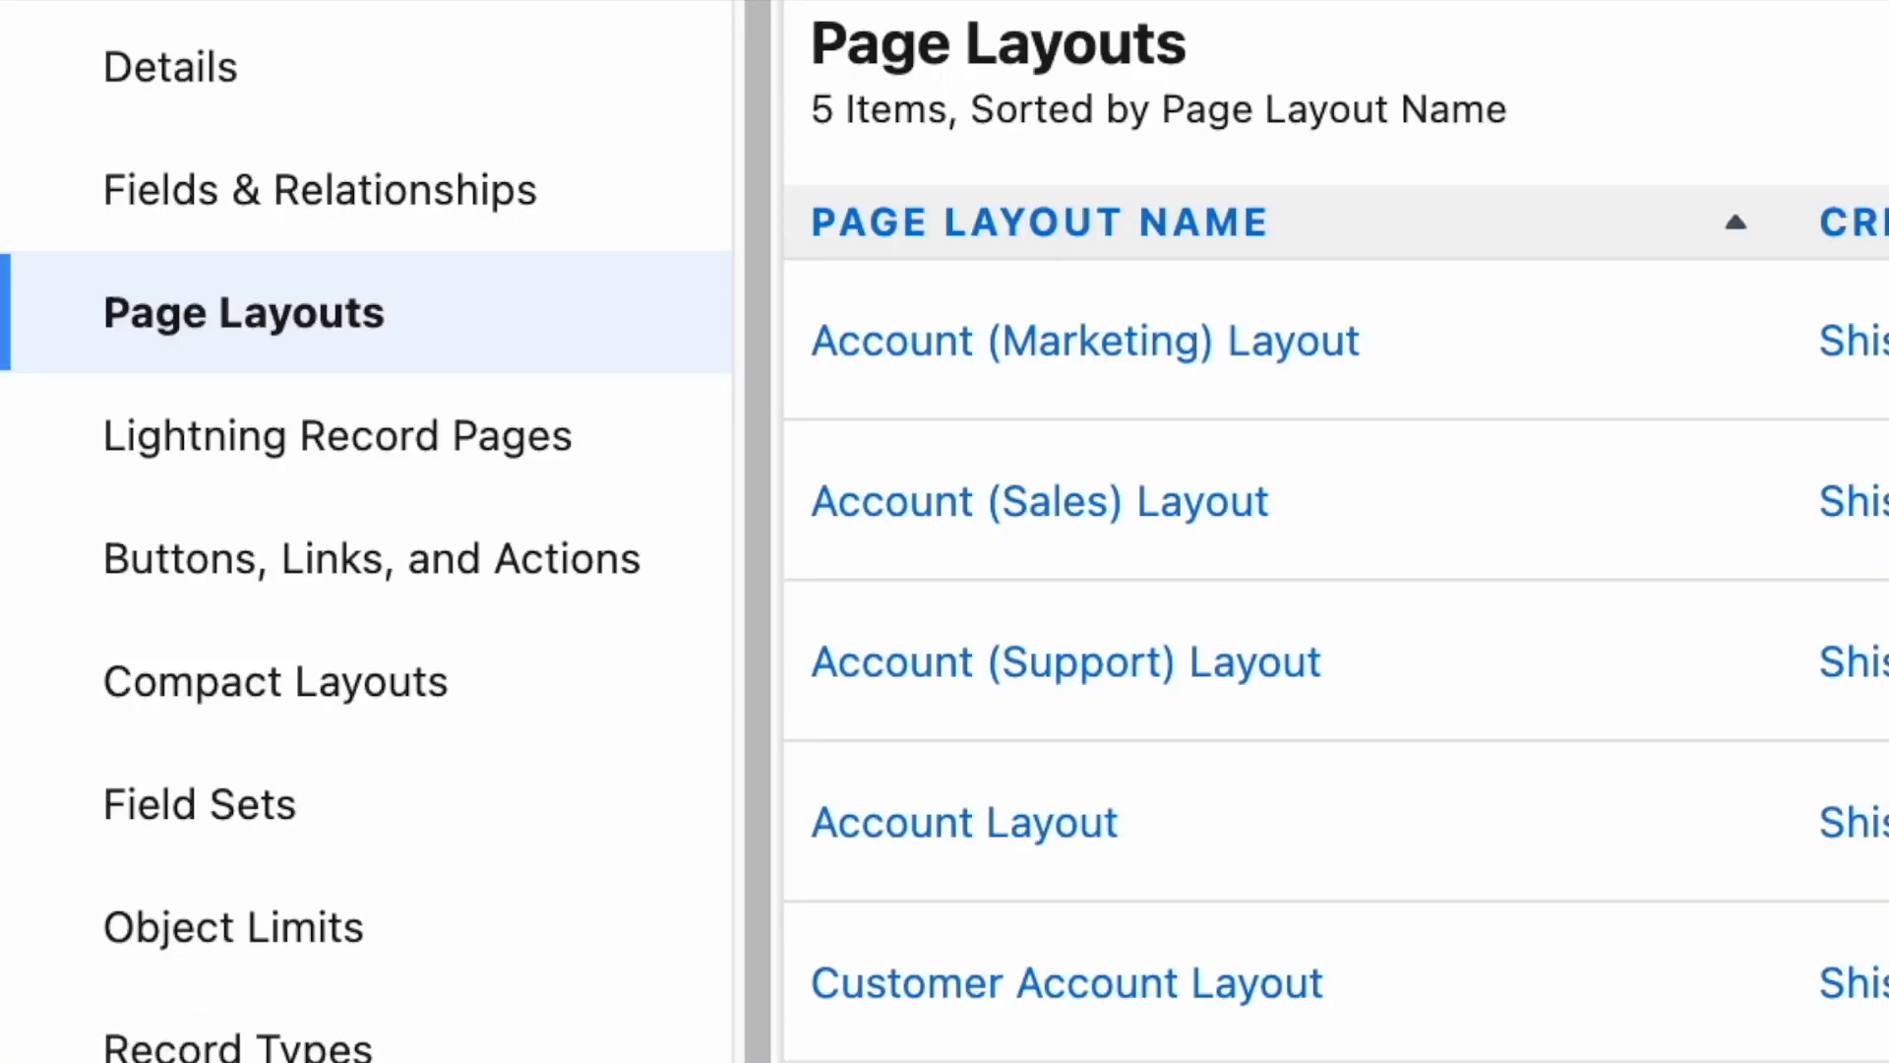
mouse_move(958, 838)
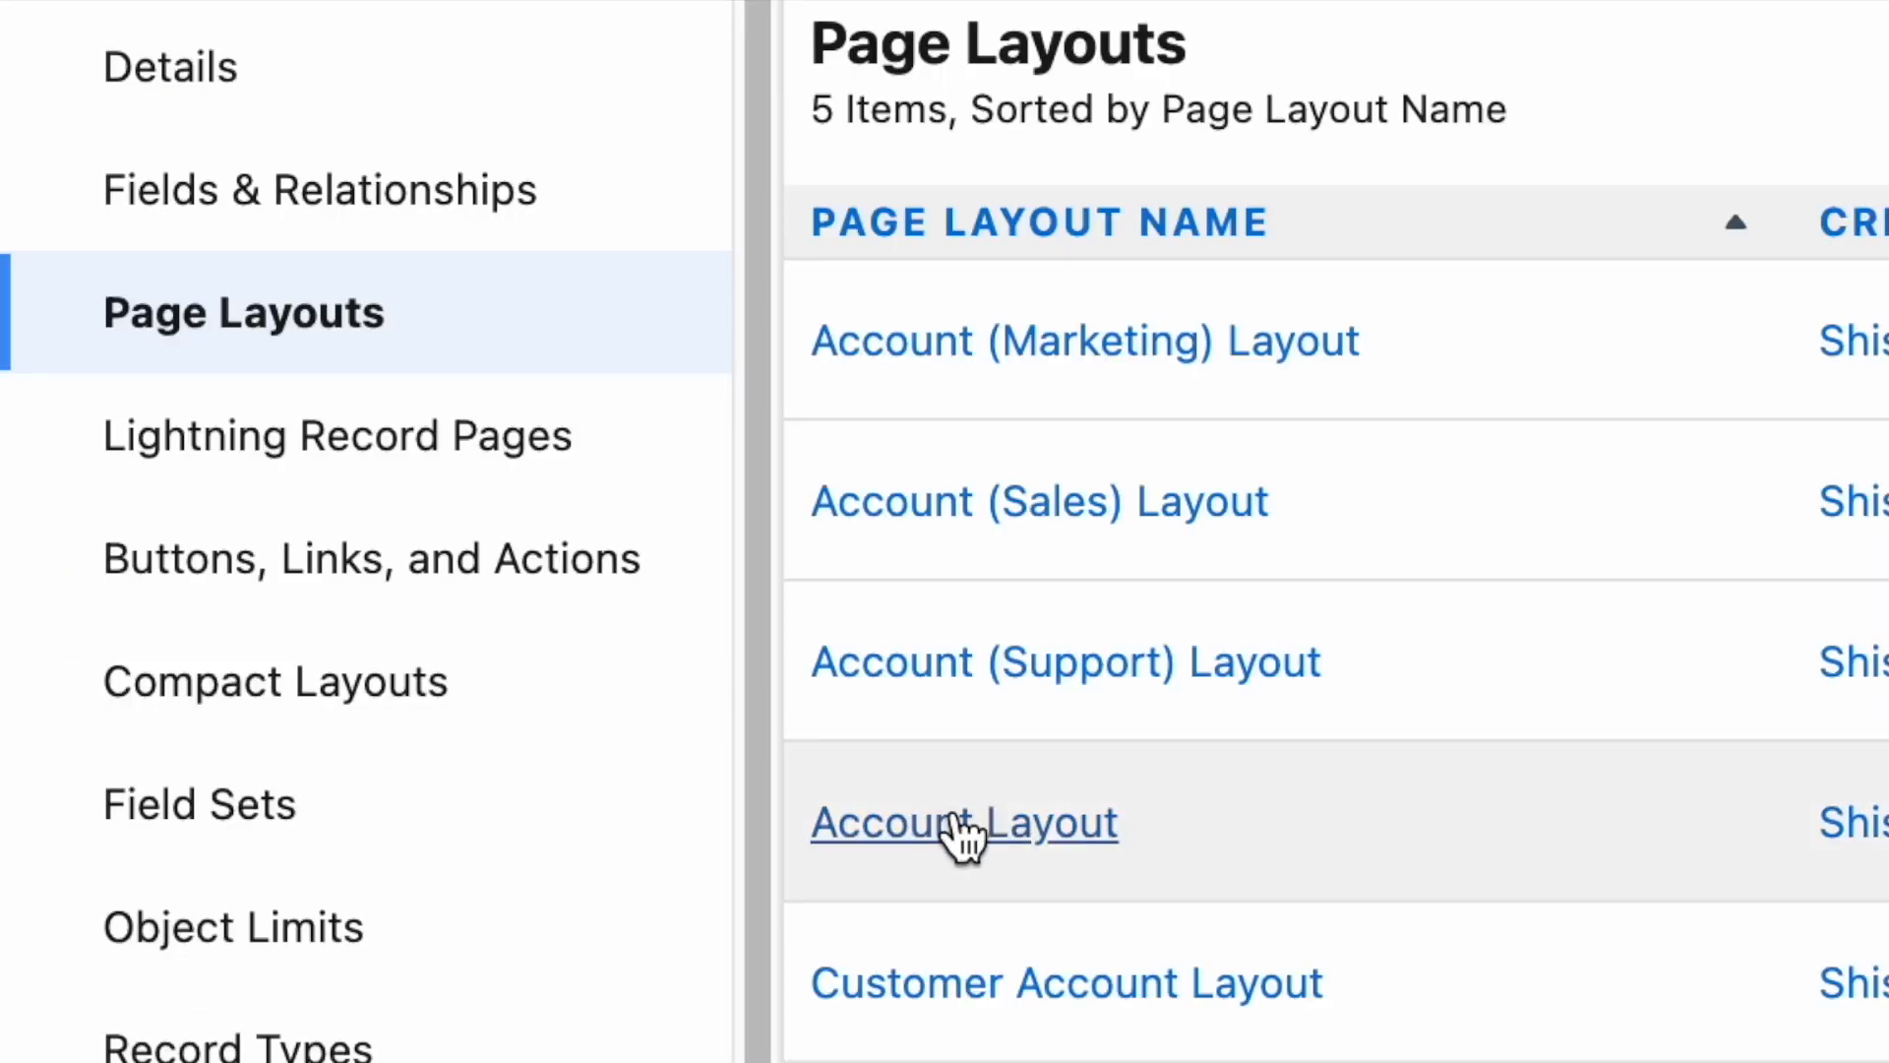
Step: Override Account Layout's predefined mobile/Lightning actions with Flow Action, save, and return to Trailhead
left_click(964, 822)
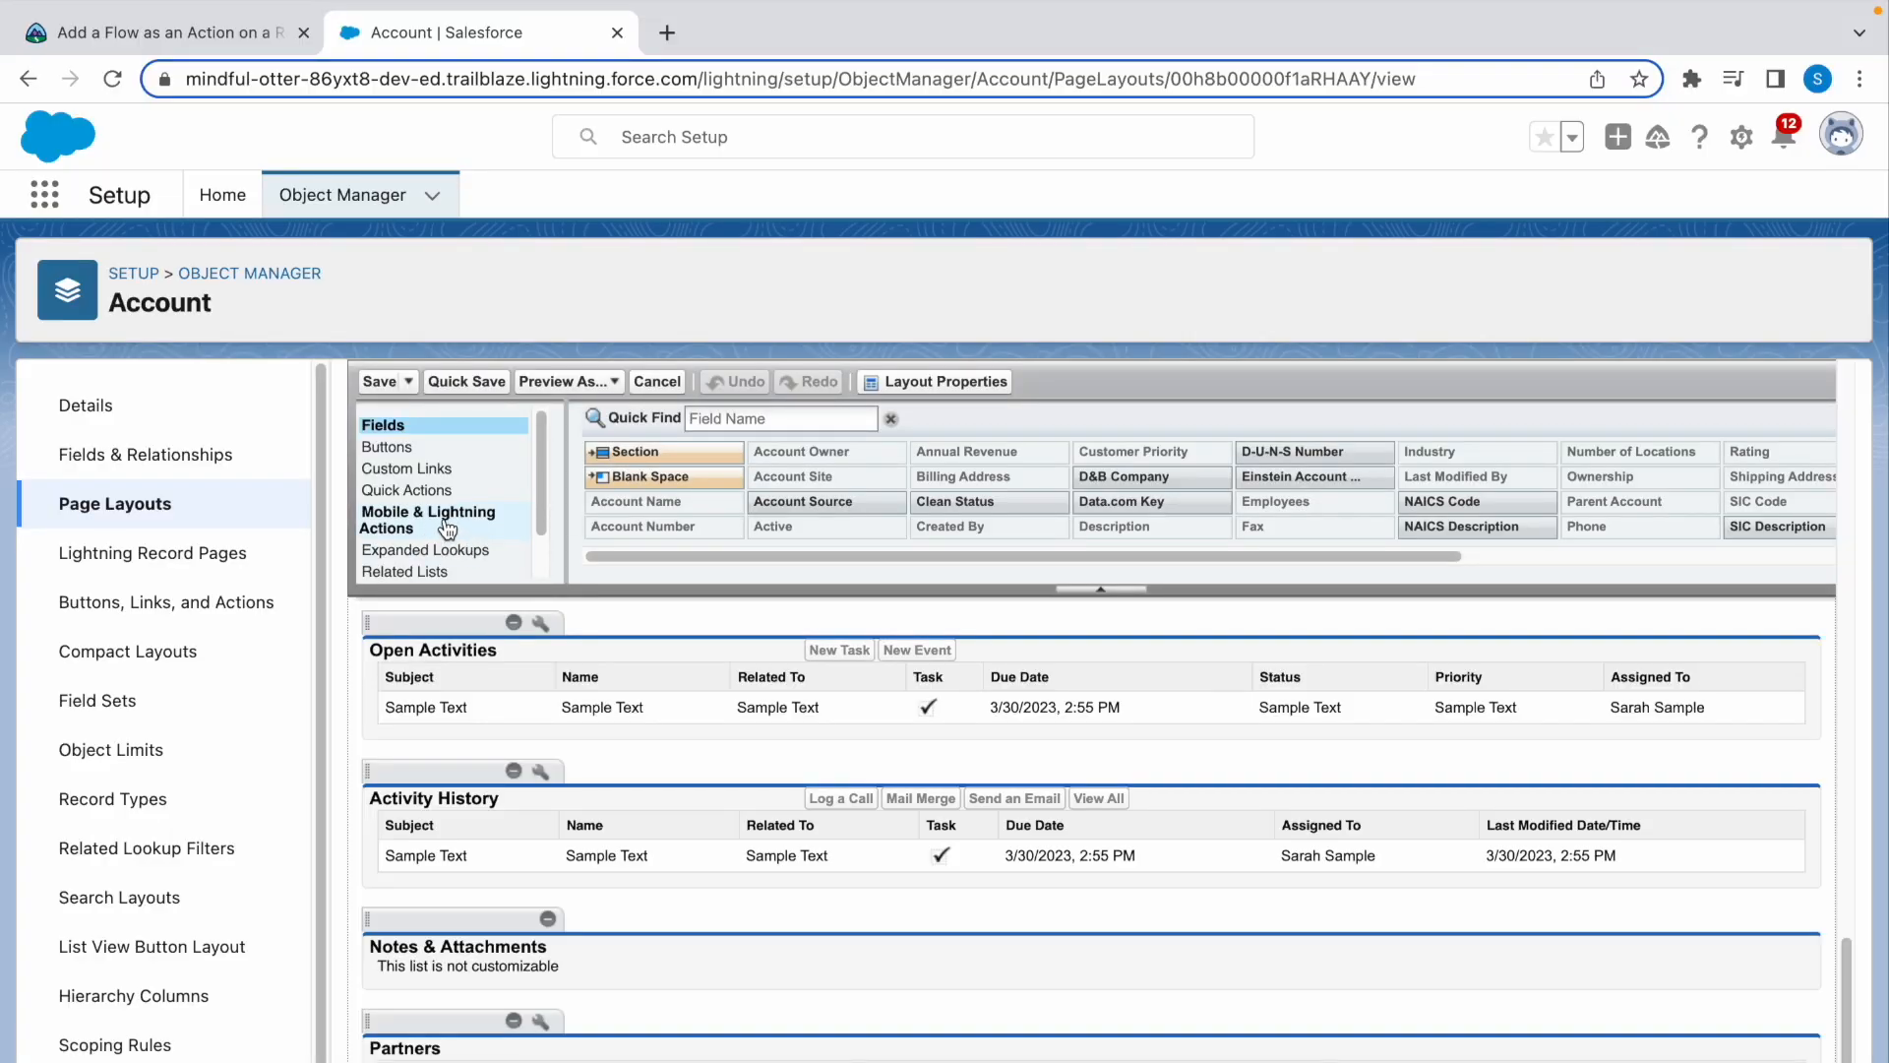
left_click(429, 519)
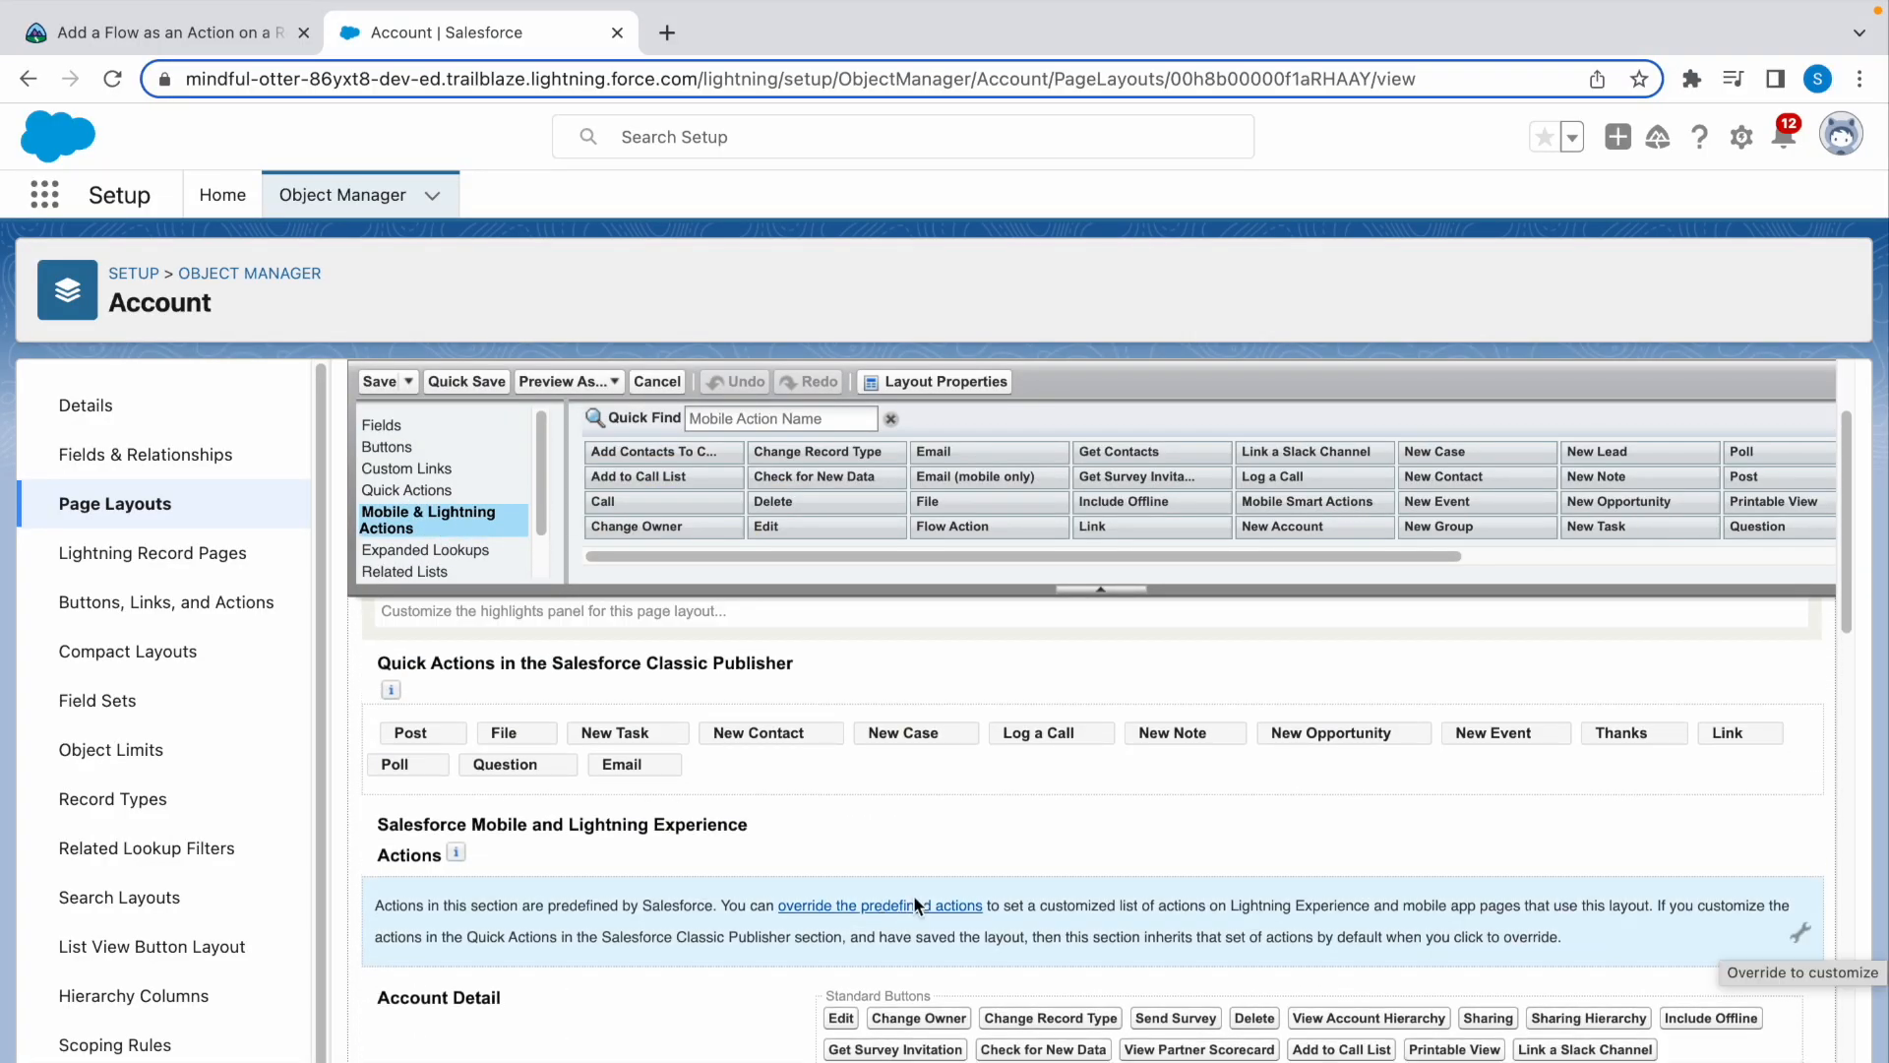
mouse_move(925, 913)
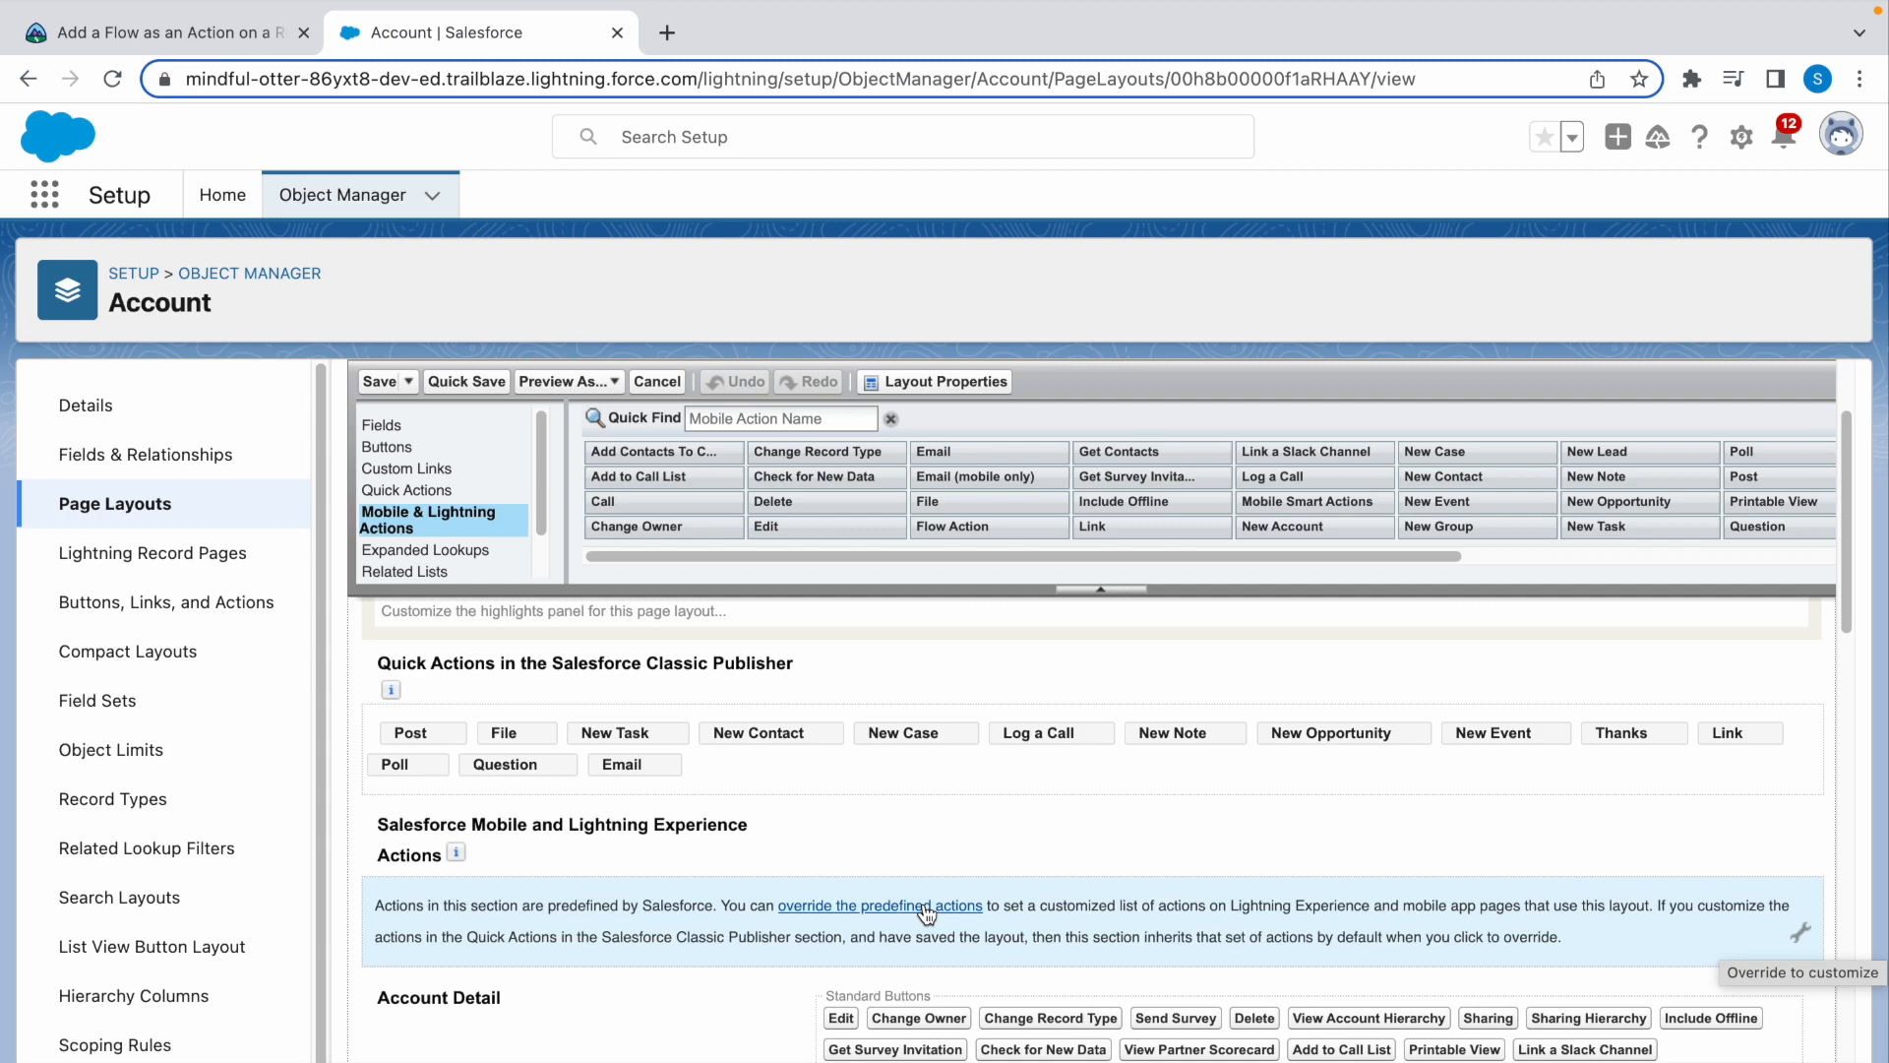
left_click(882, 905)
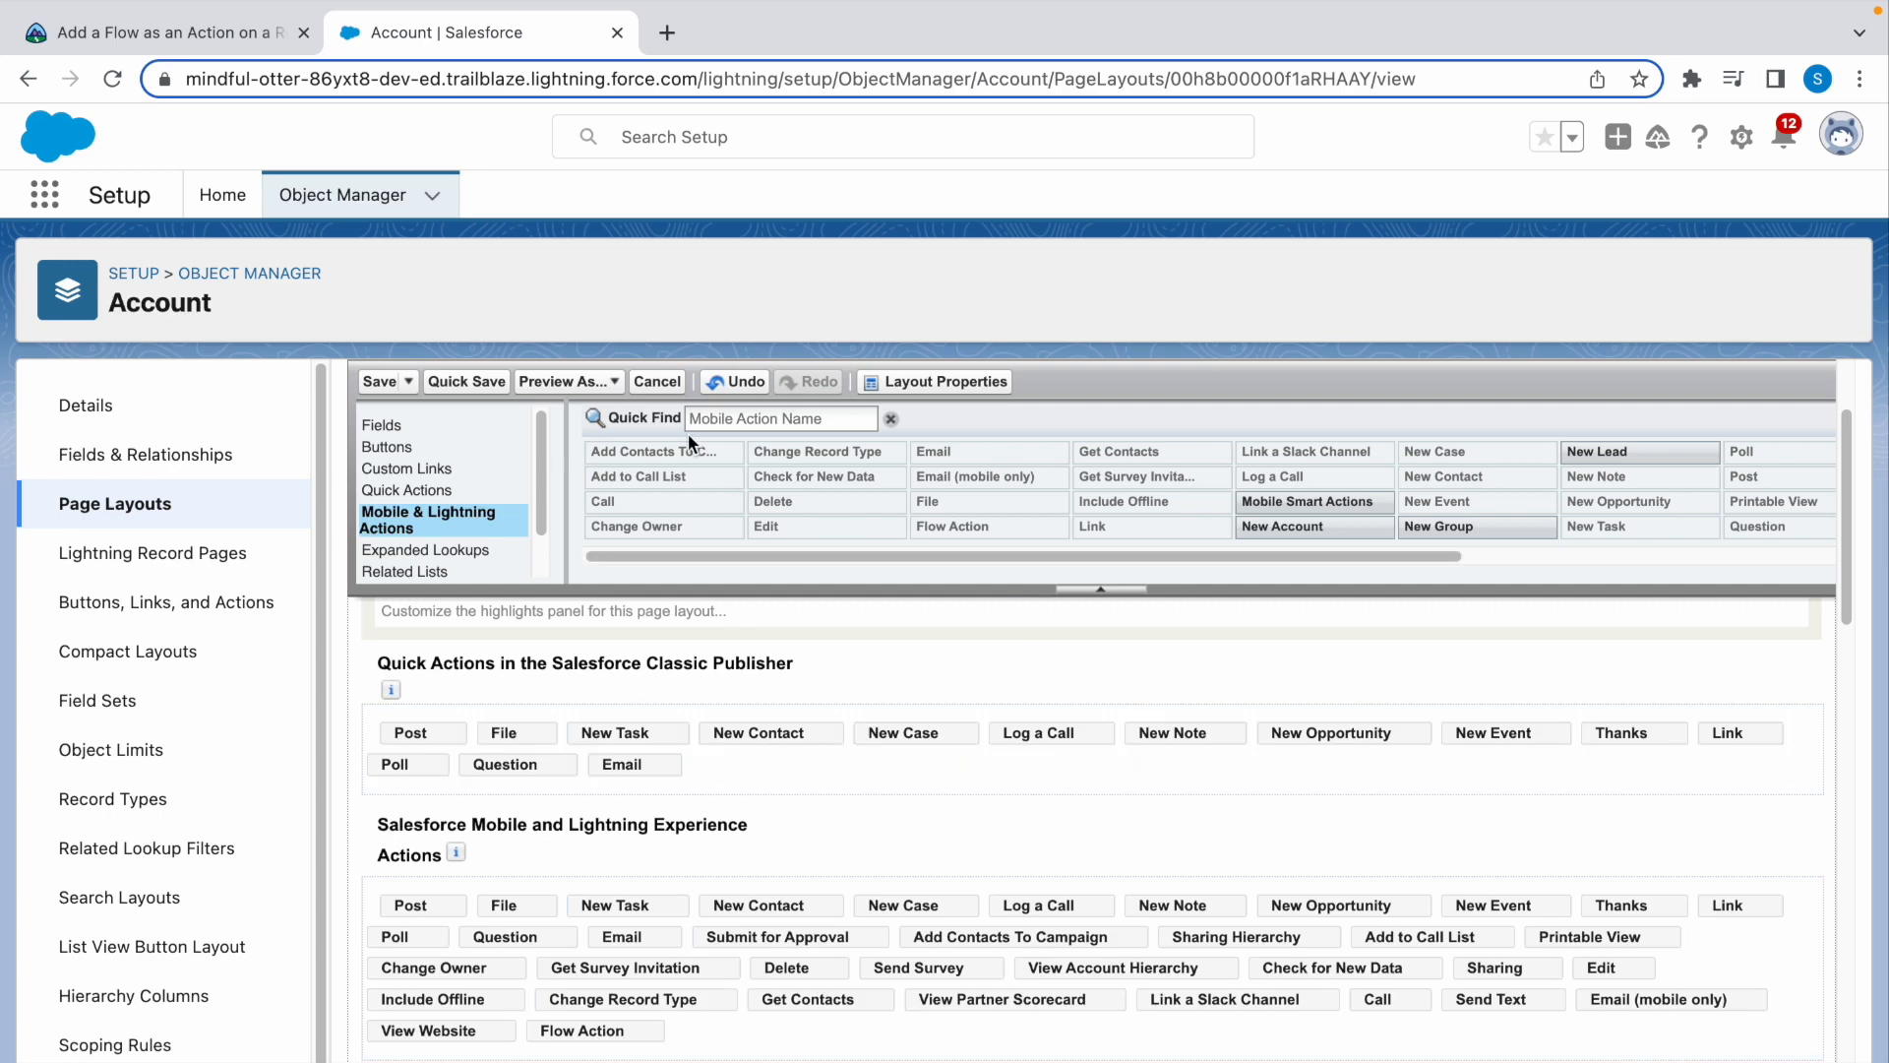
left_click(378, 382)
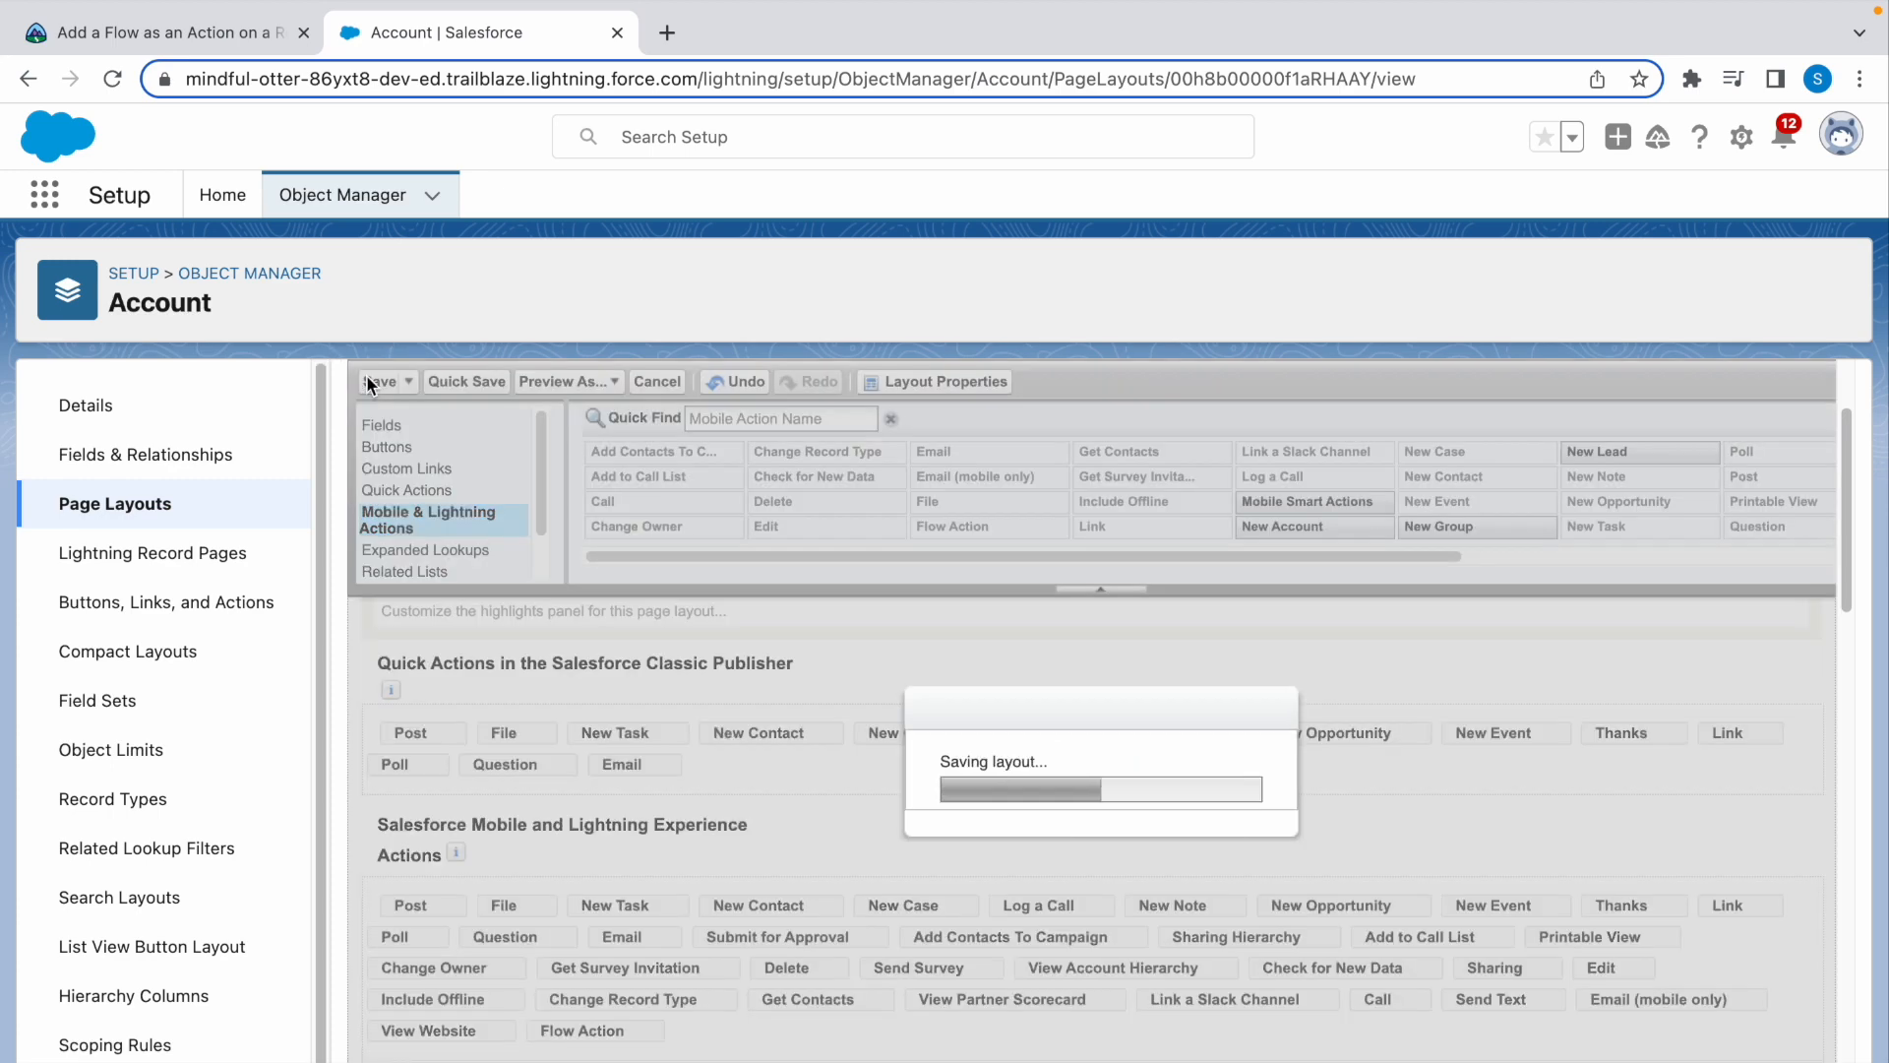
left_click(157, 31)
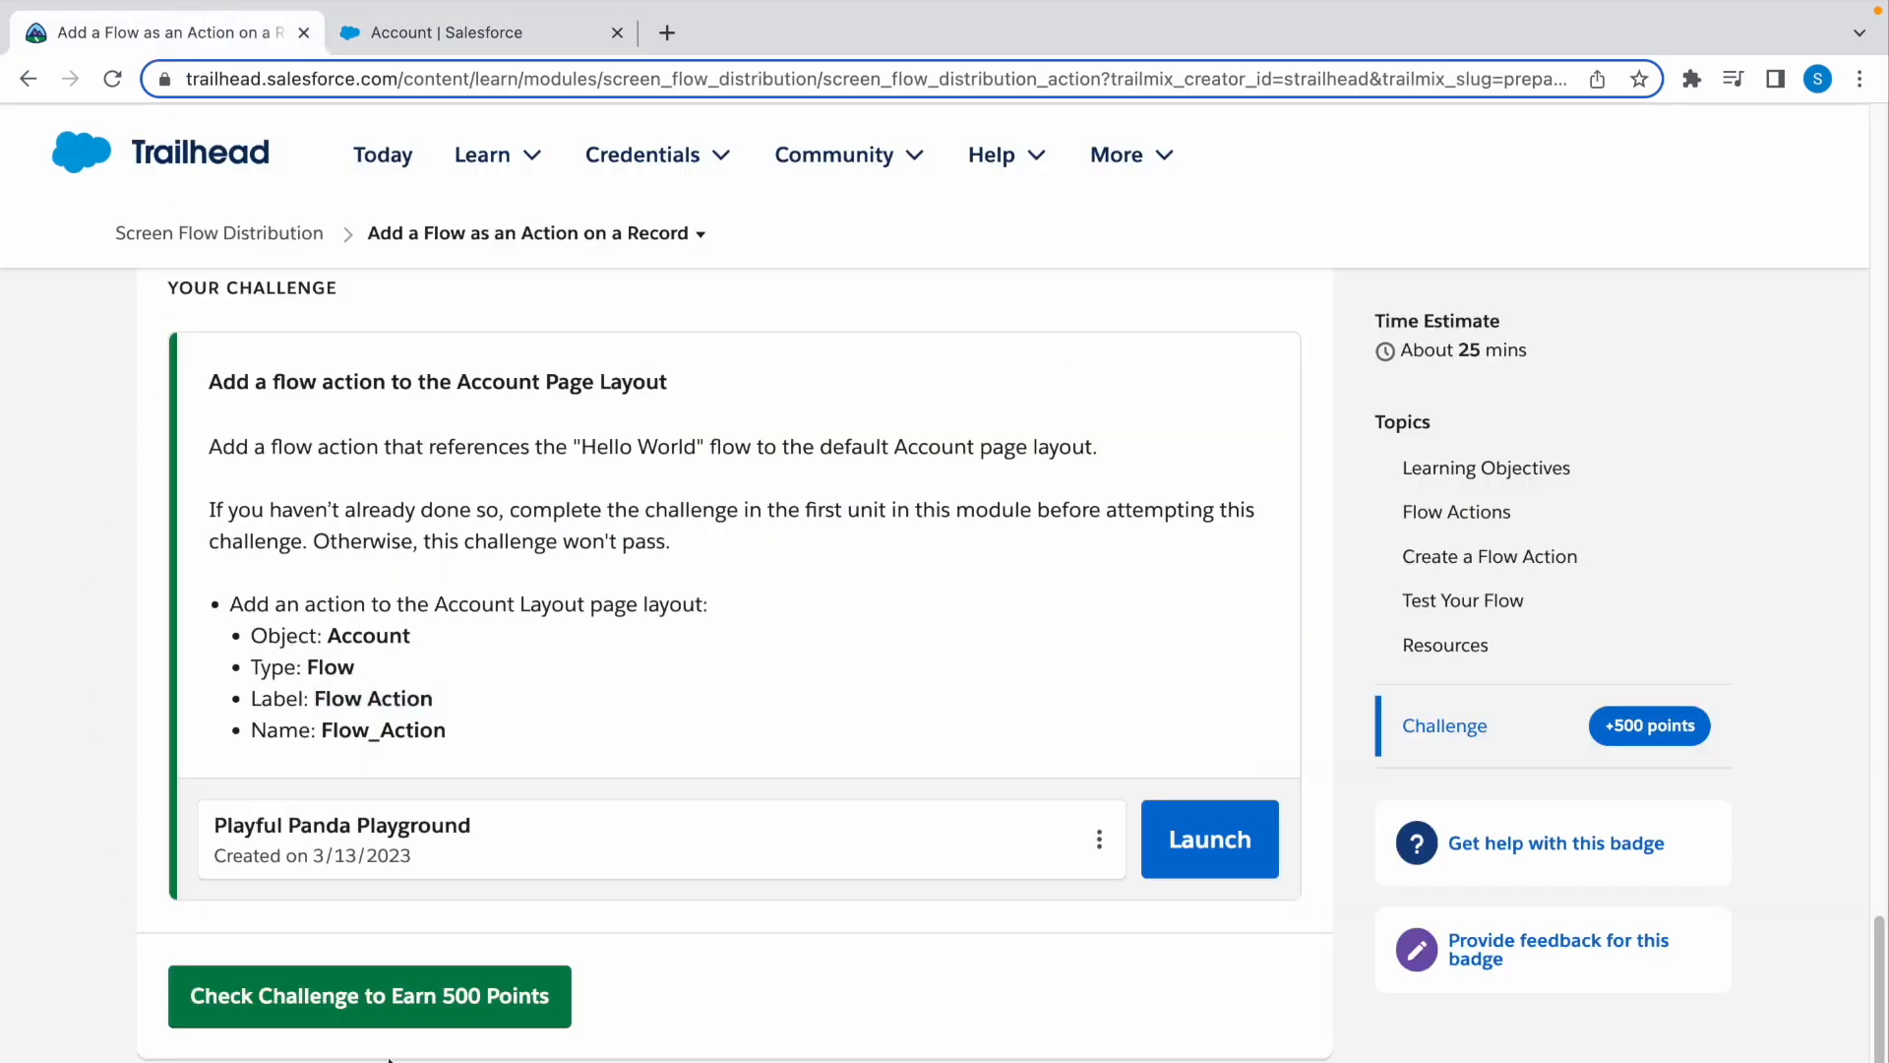
Step: Check the challenge, earning 500 points and completing the assessment
left_click(370, 995)
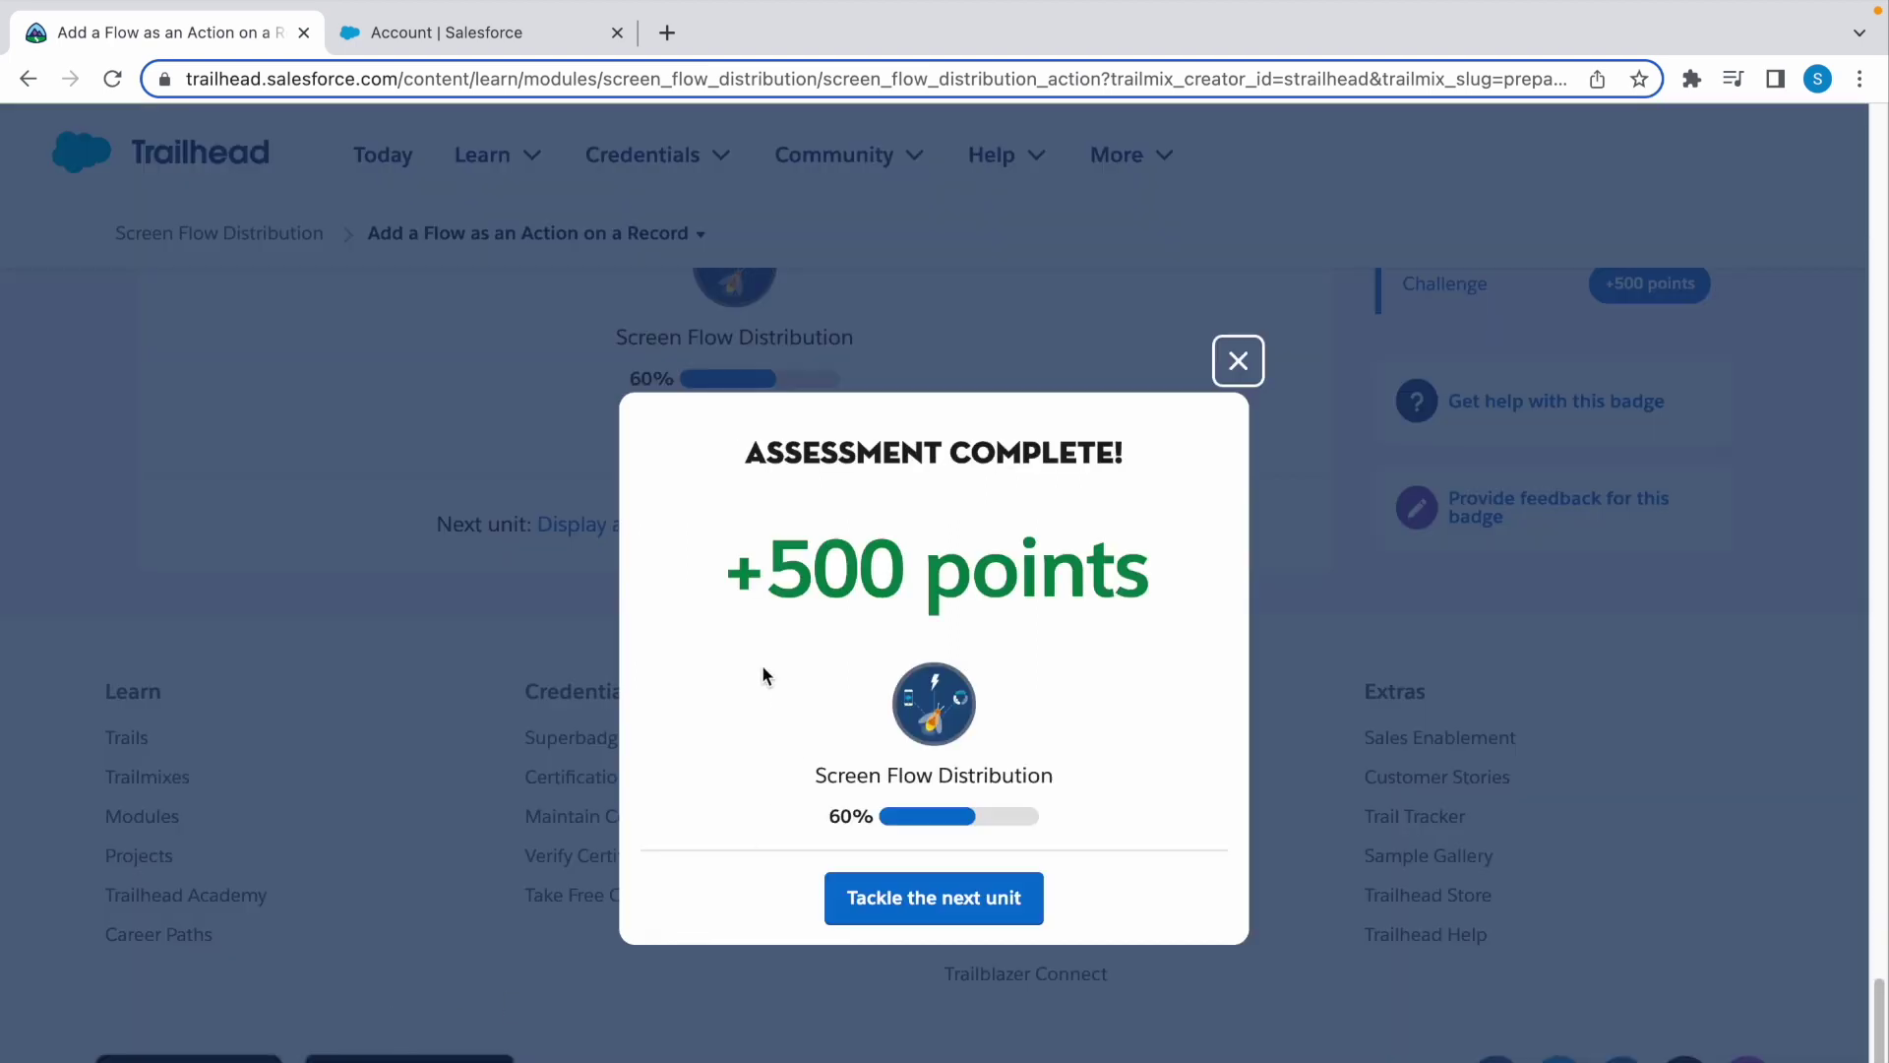
mouse_move(718, 728)
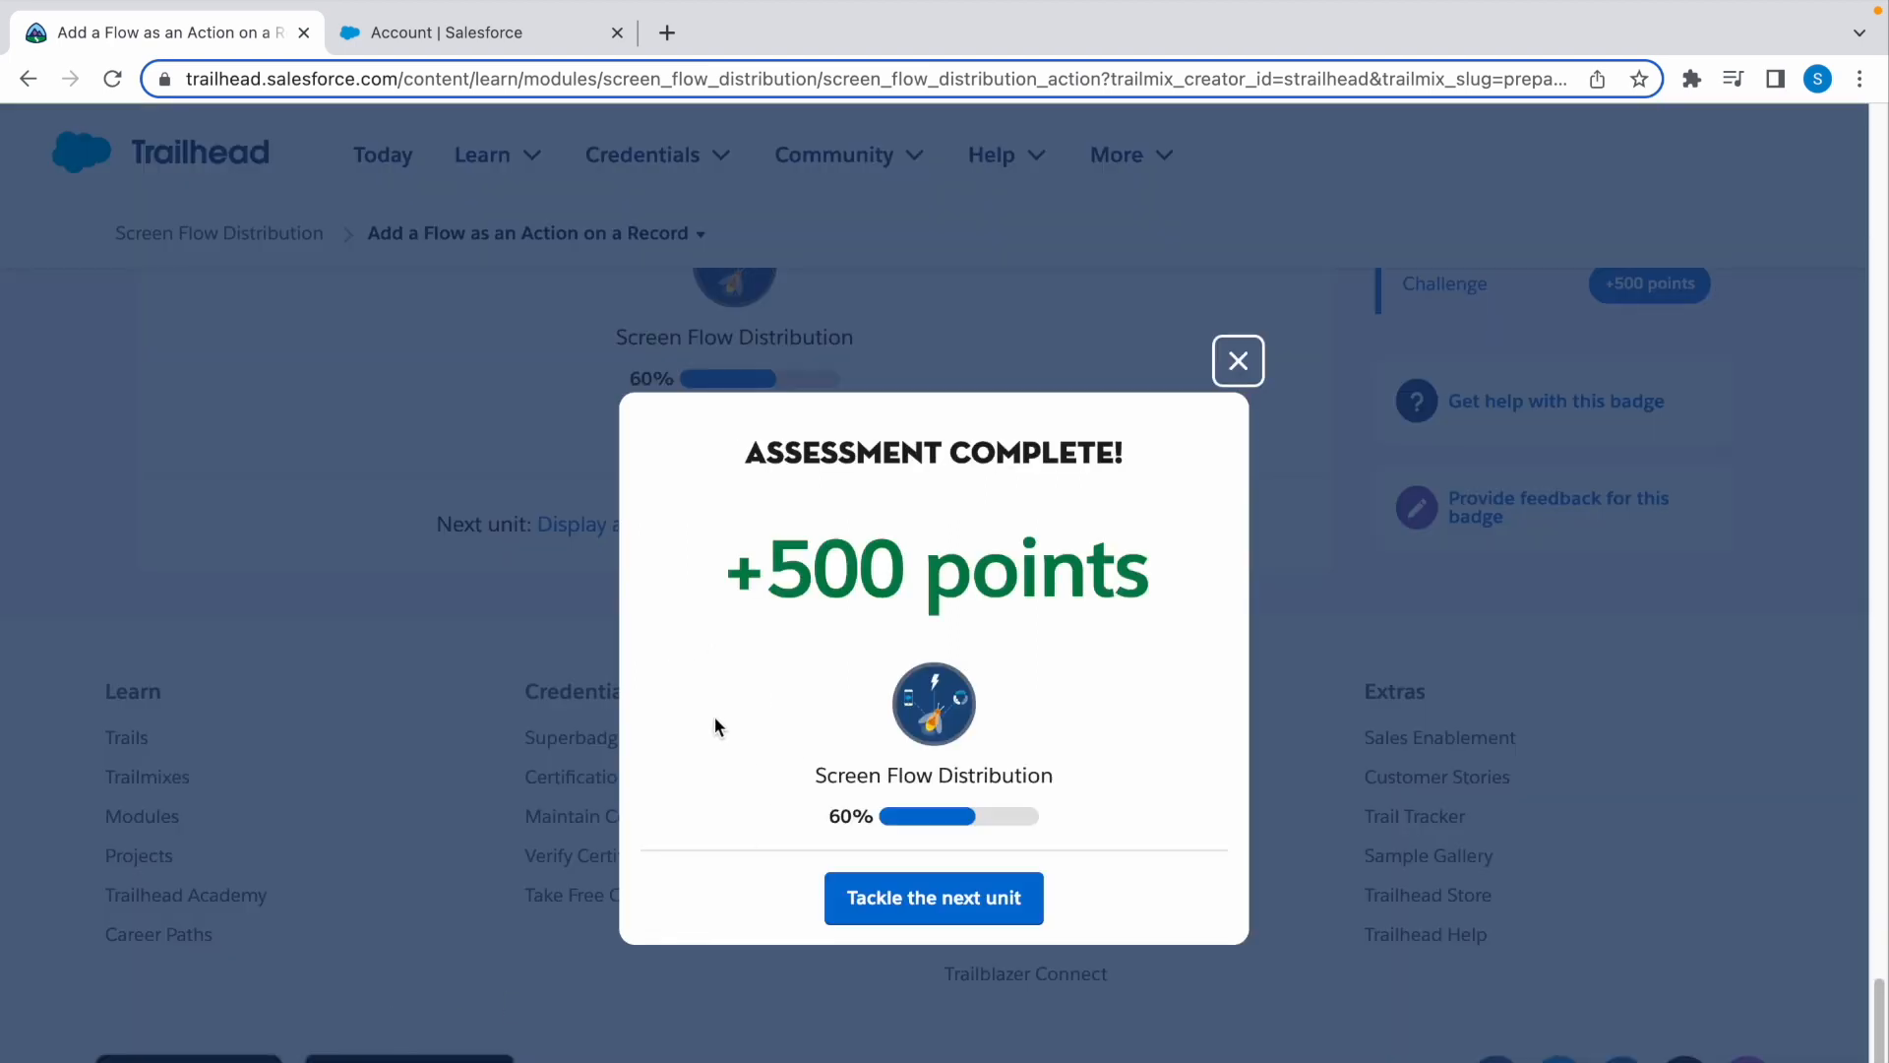